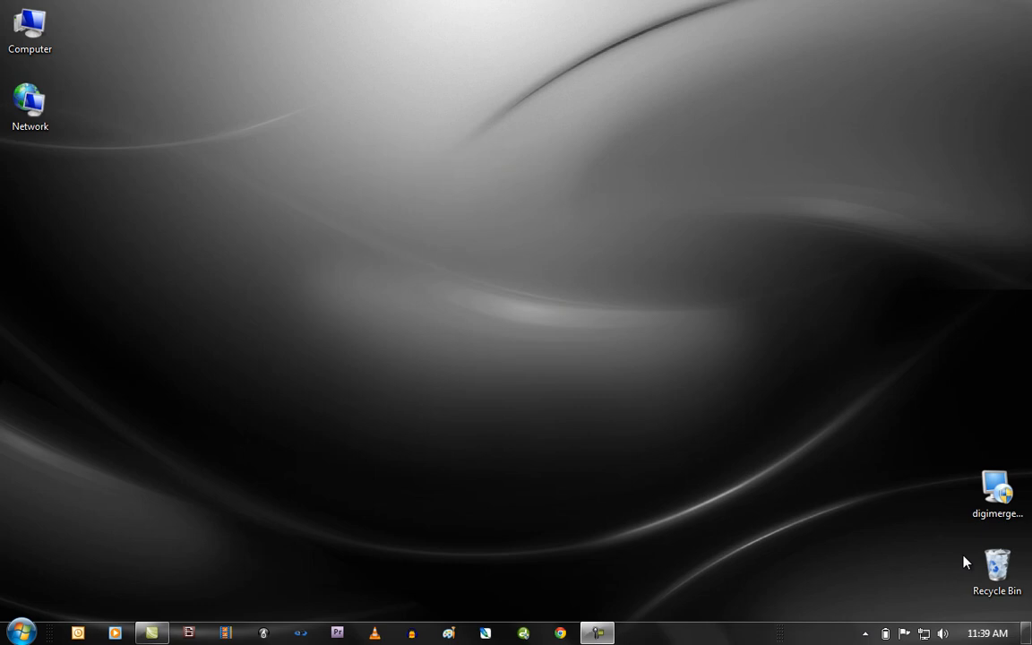
Launch the Digimerge setup and accept the default folder C:\Program Files\Digimerge Auto Port Forwarding.
double_click(996, 491)
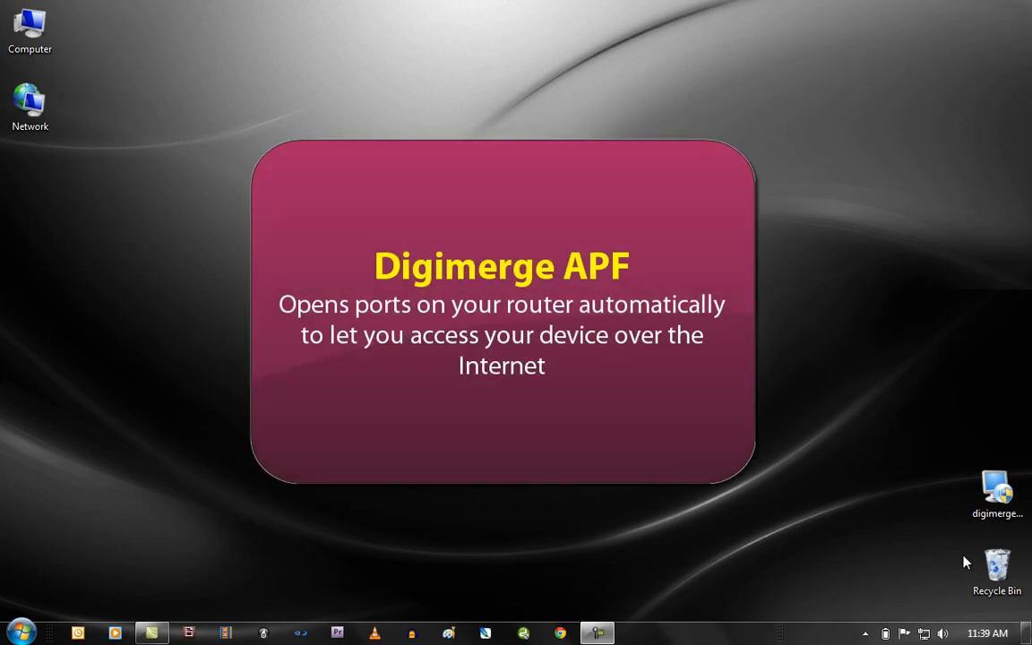
click(995, 492)
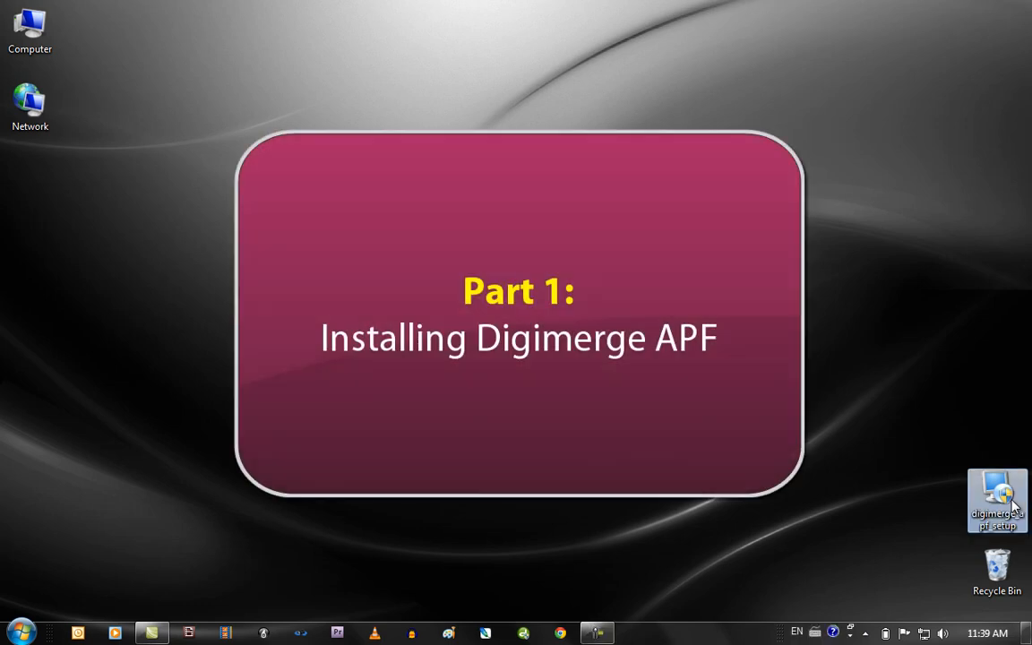
double_click(995, 499)
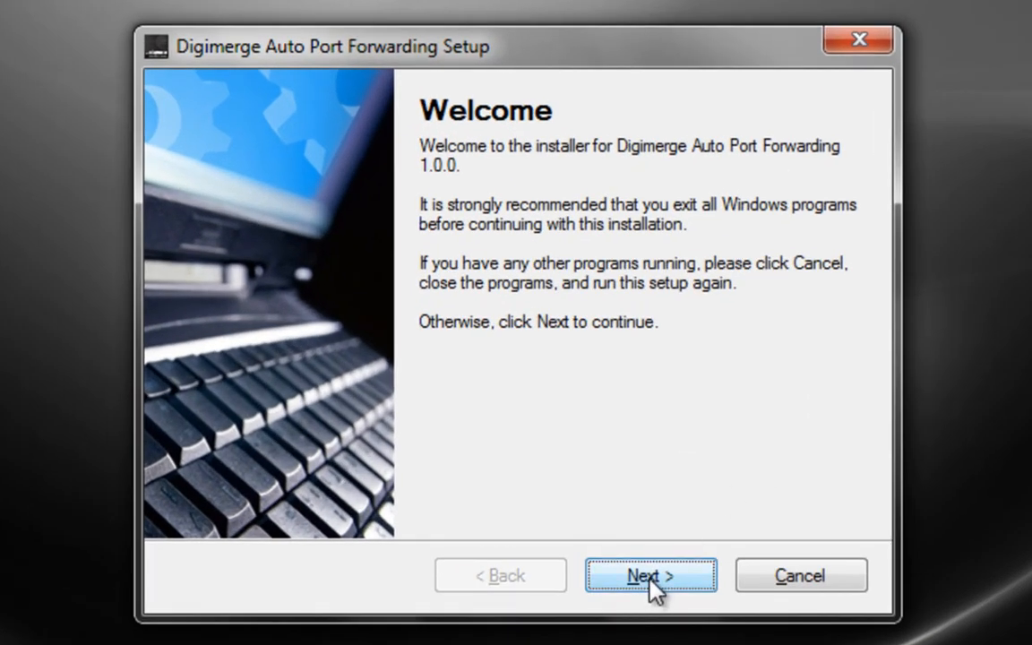
click(652, 575)
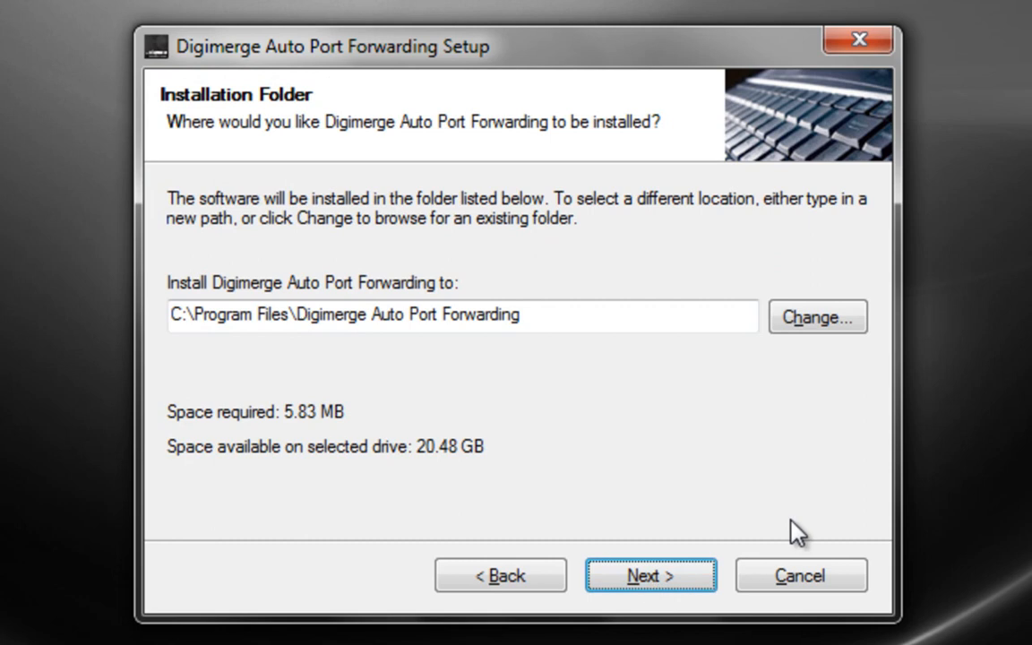
mouse_move(822, 376)
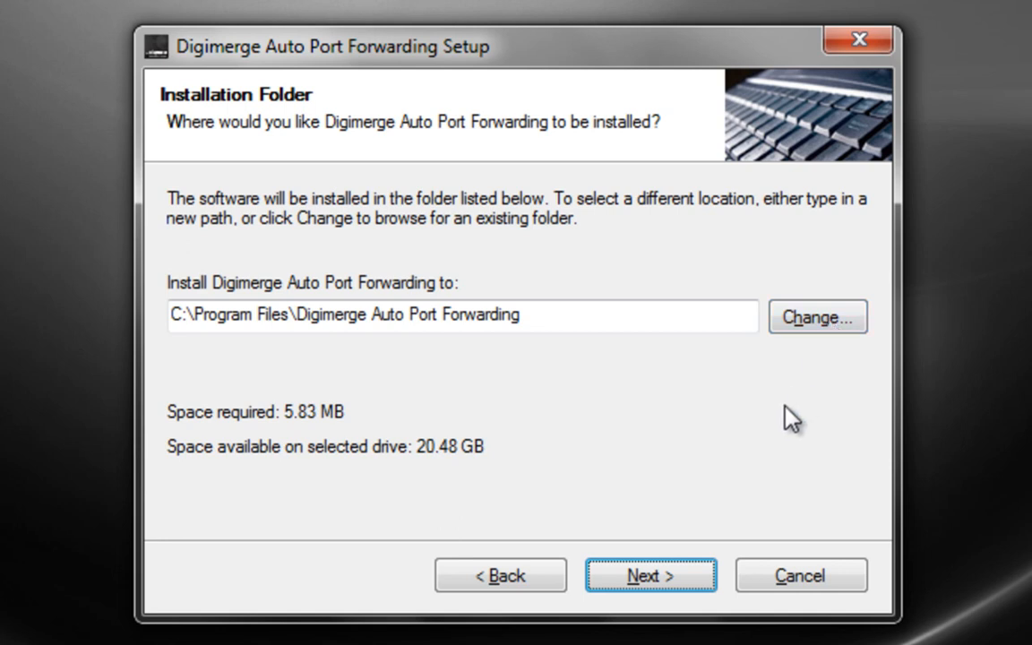
click(650, 575)
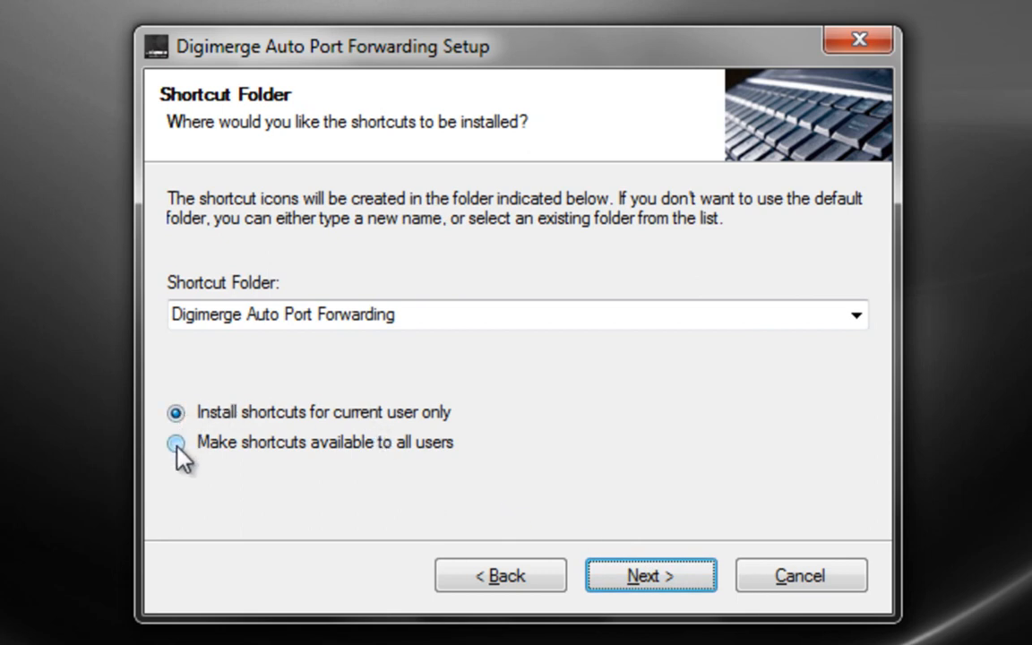
Keep shortcuts for the current user only and install version 1.0.0.
click(176, 442)
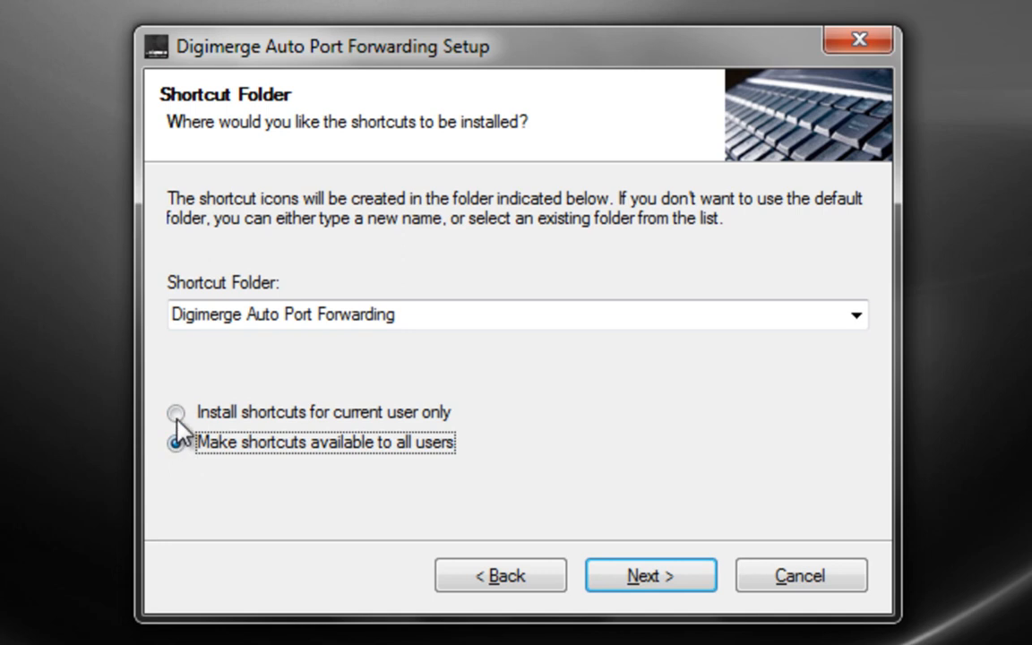
click(175, 412)
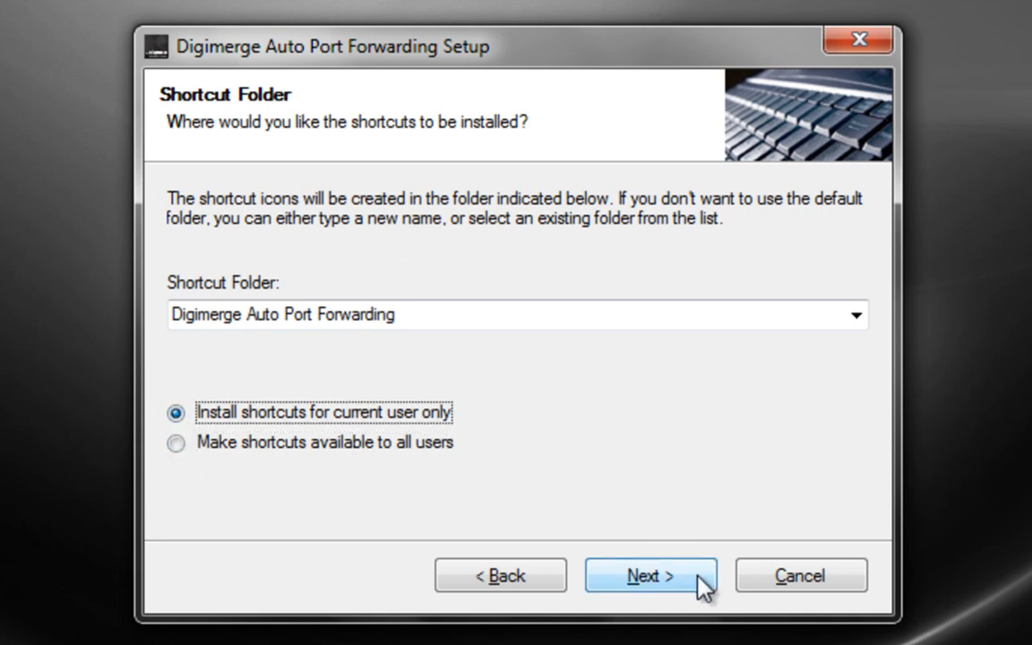
click(648, 575)
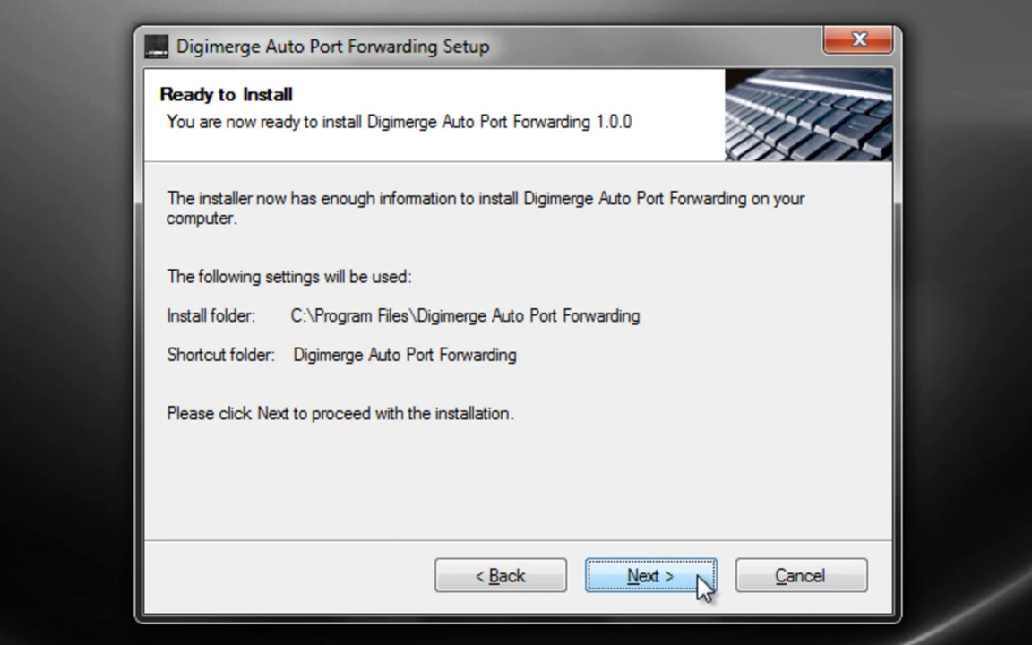
click(650, 575)
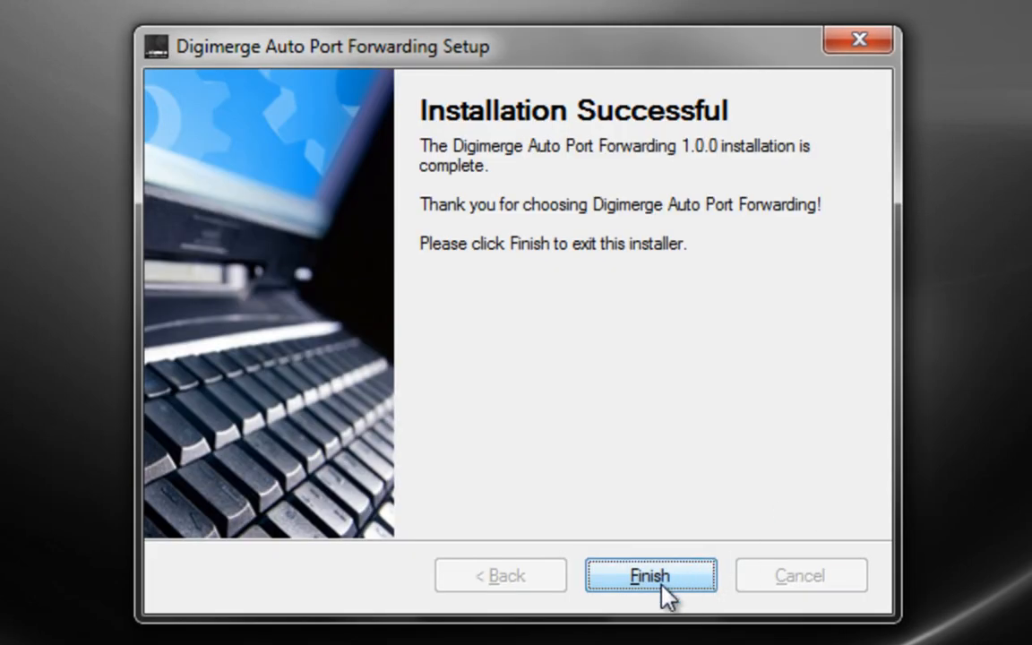
Finish the installer, leaving a Digimerge Auto Port Forwarding shortcut on the desktop.
click(650, 575)
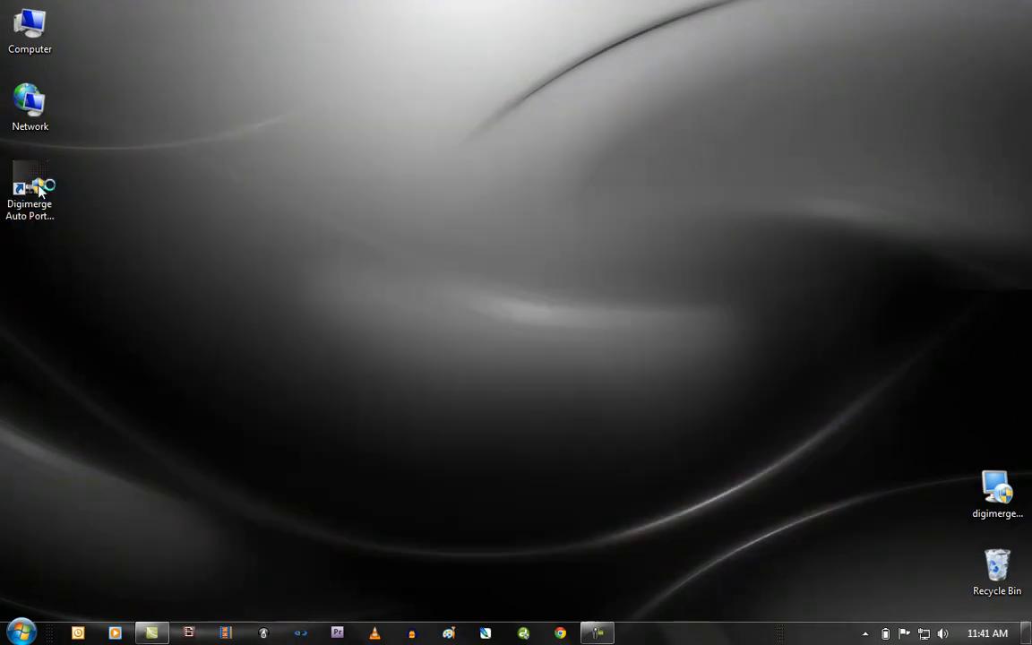
Start the wizard in English so the router database downloads and finds the router at 192.168.5.1.
double_click(28, 186)
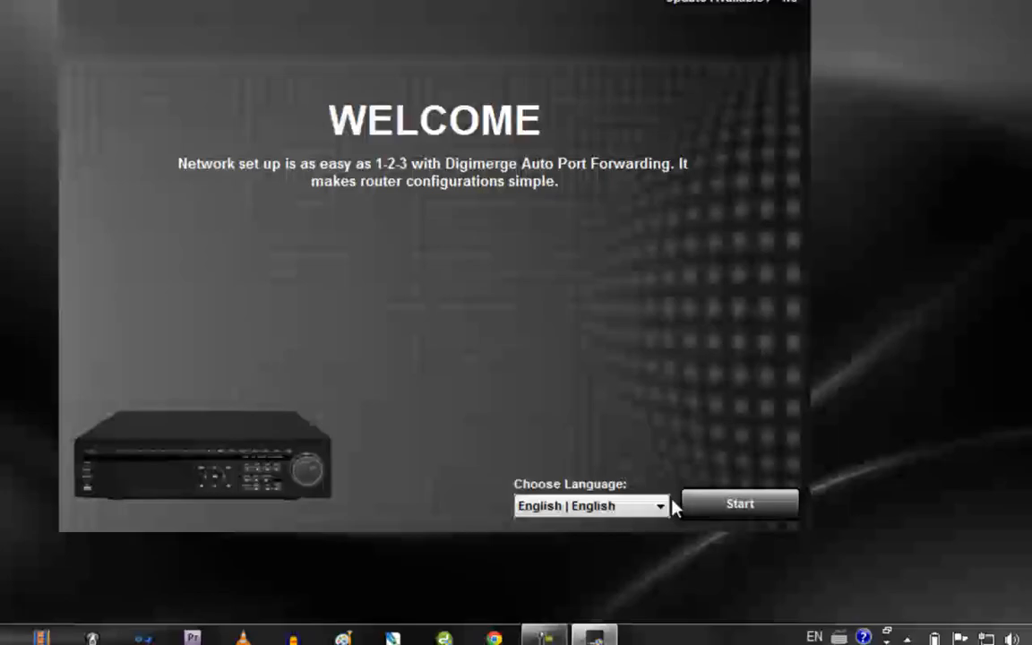
click(591, 506)
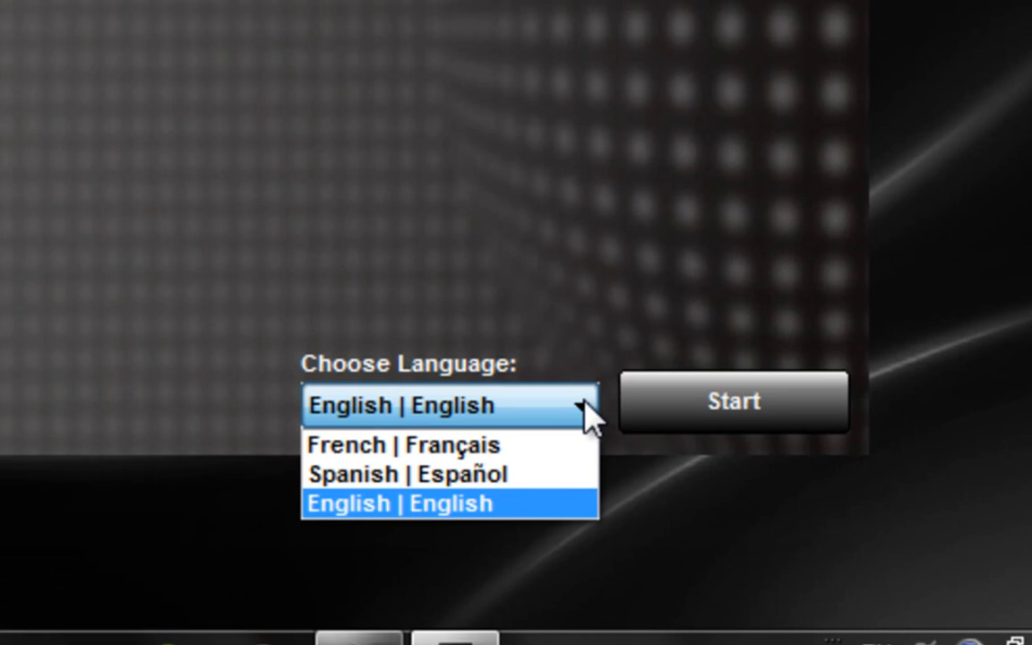
mouse_move(505, 484)
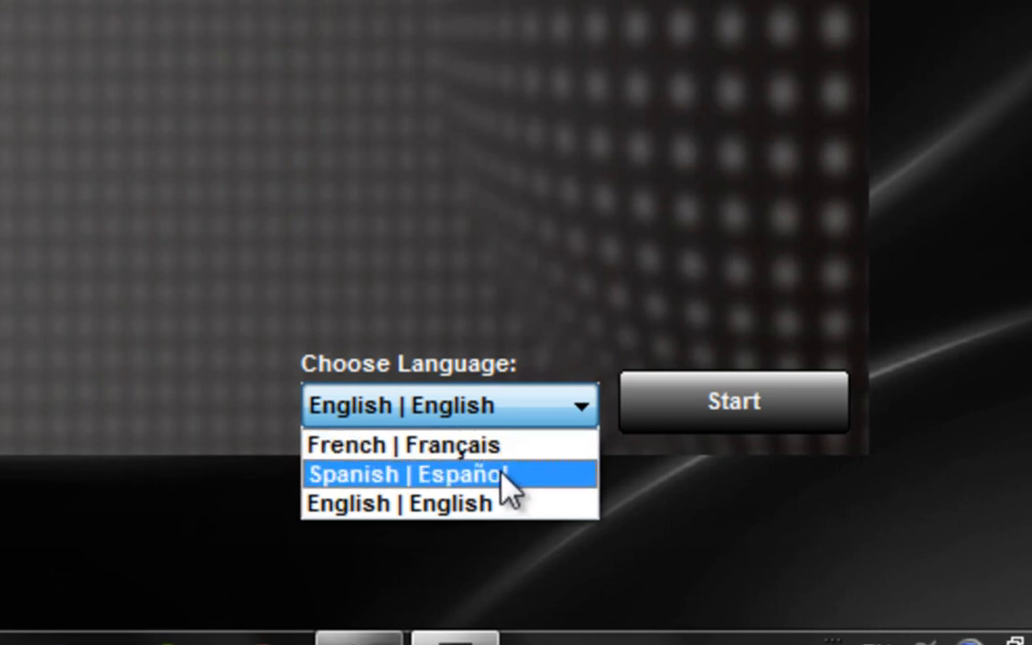
click(404, 504)
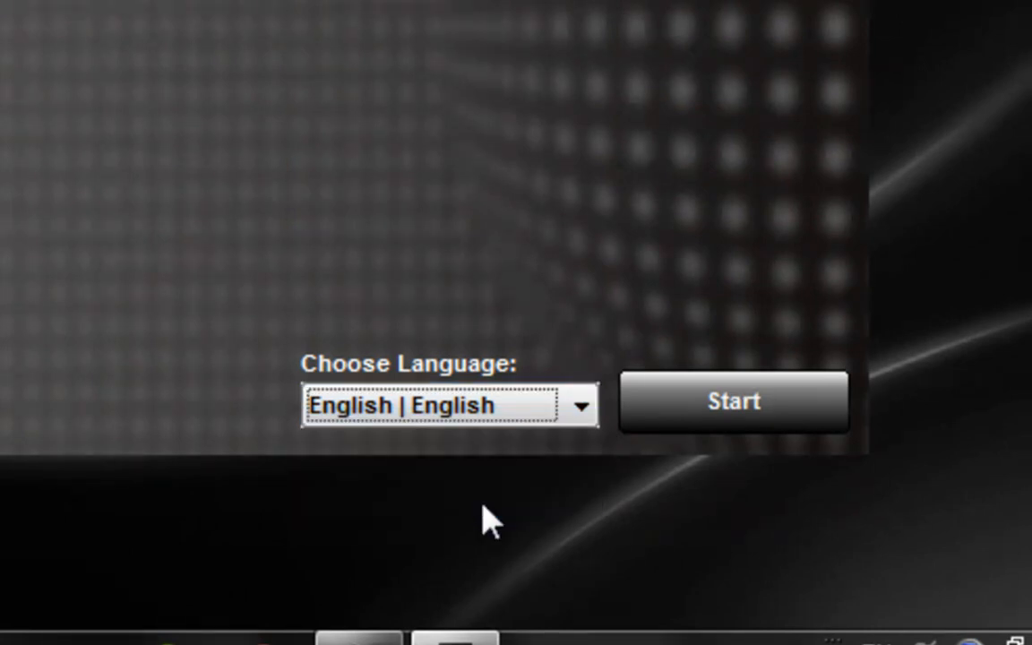
mouse_move(732, 439)
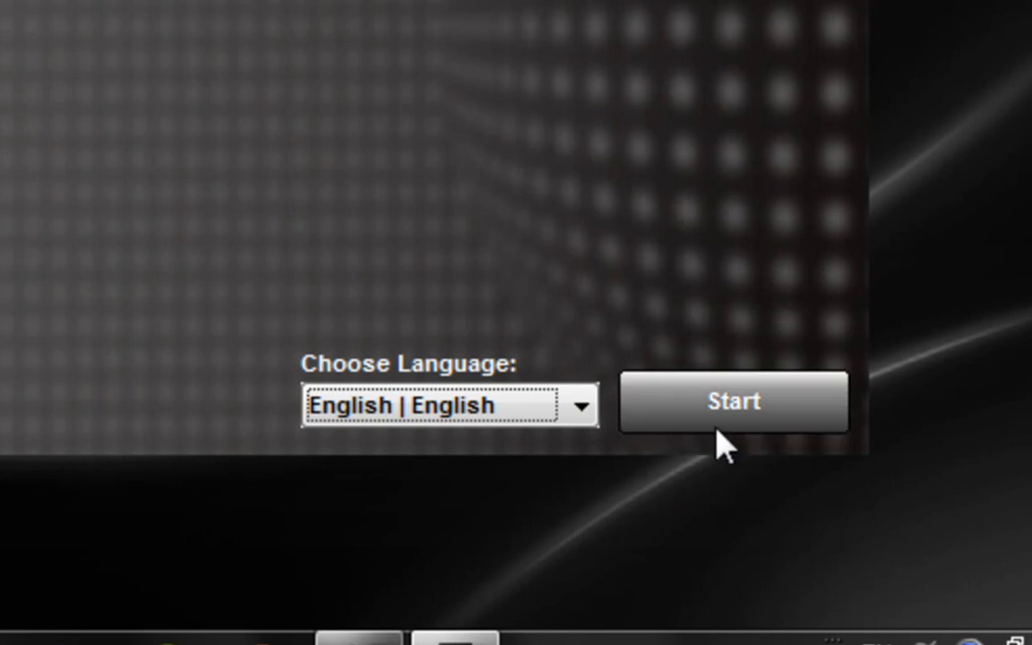
click(732, 401)
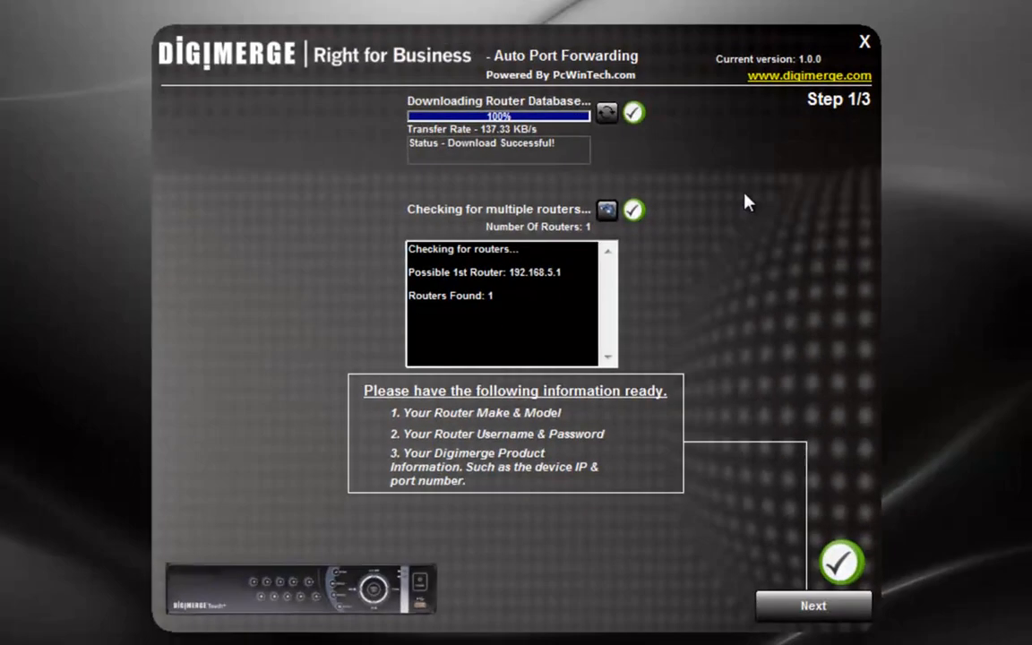
mouse_move(851, 421)
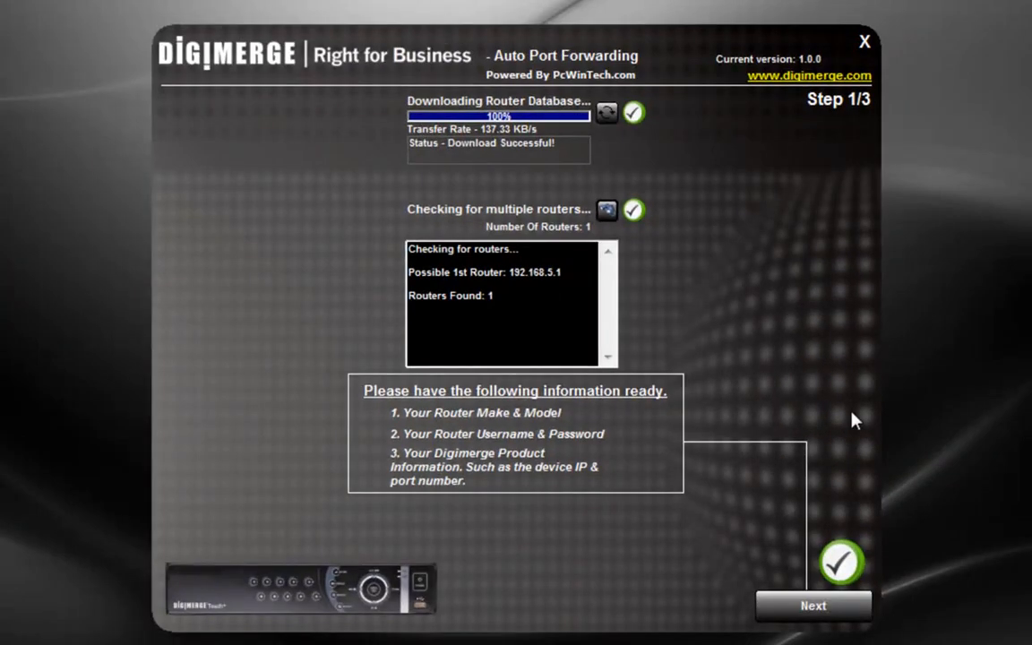
click(813, 605)
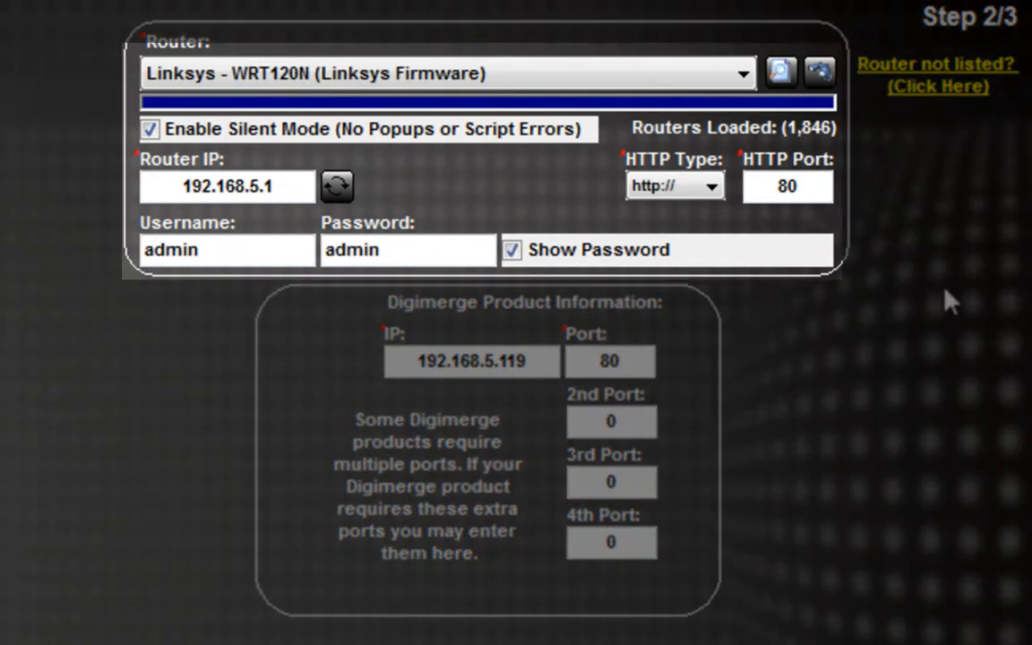
mouse_move(940, 177)
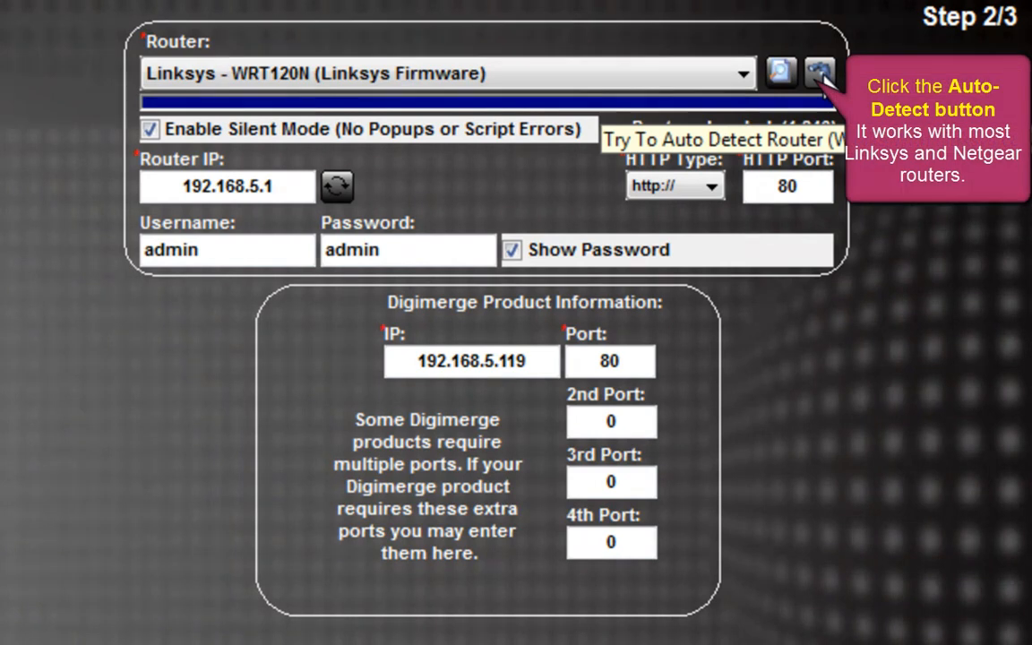
click(818, 72)
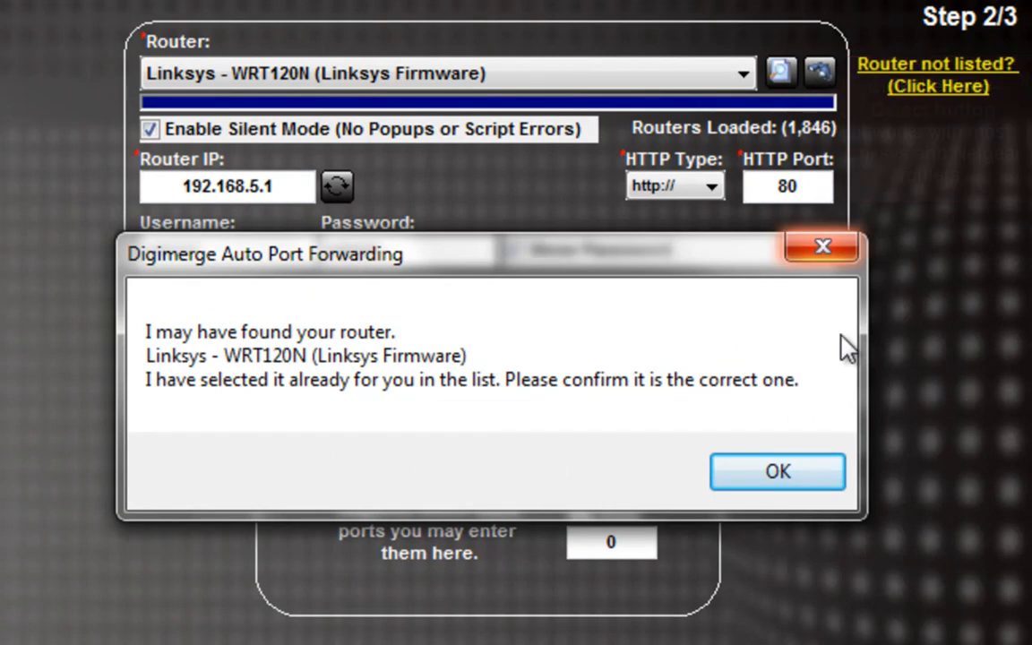
mouse_move(875, 480)
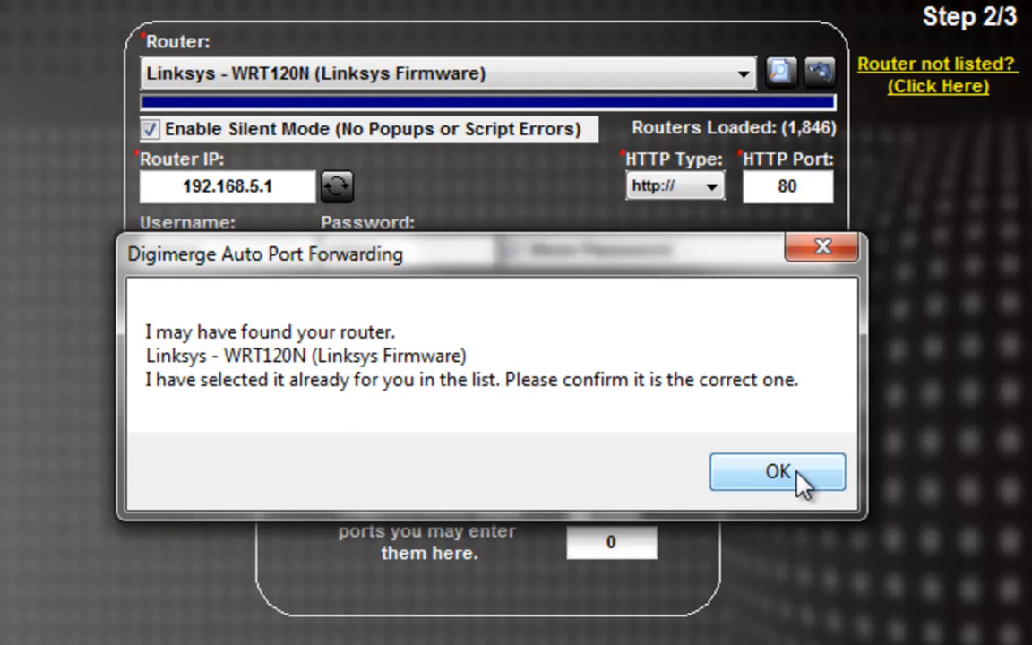
click(777, 471)
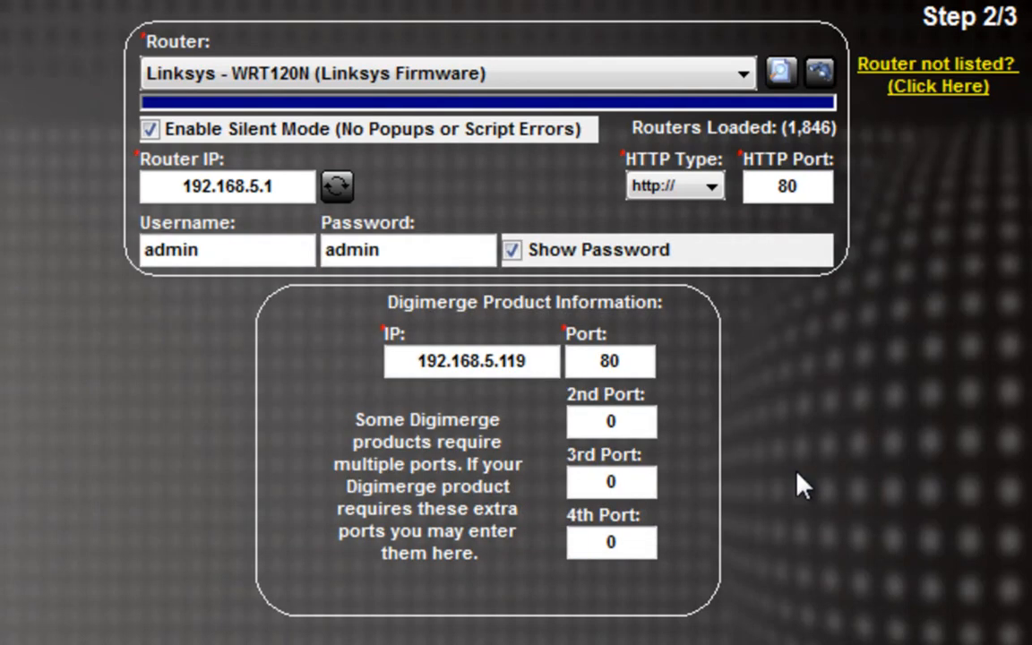
mouse_move(779, 71)
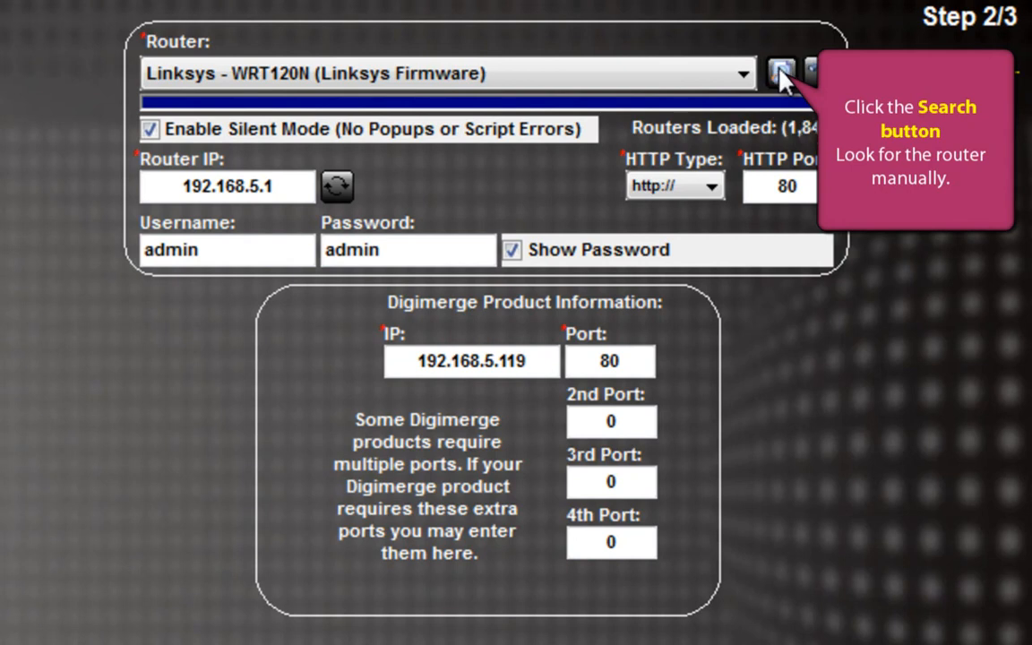
click(779, 74)
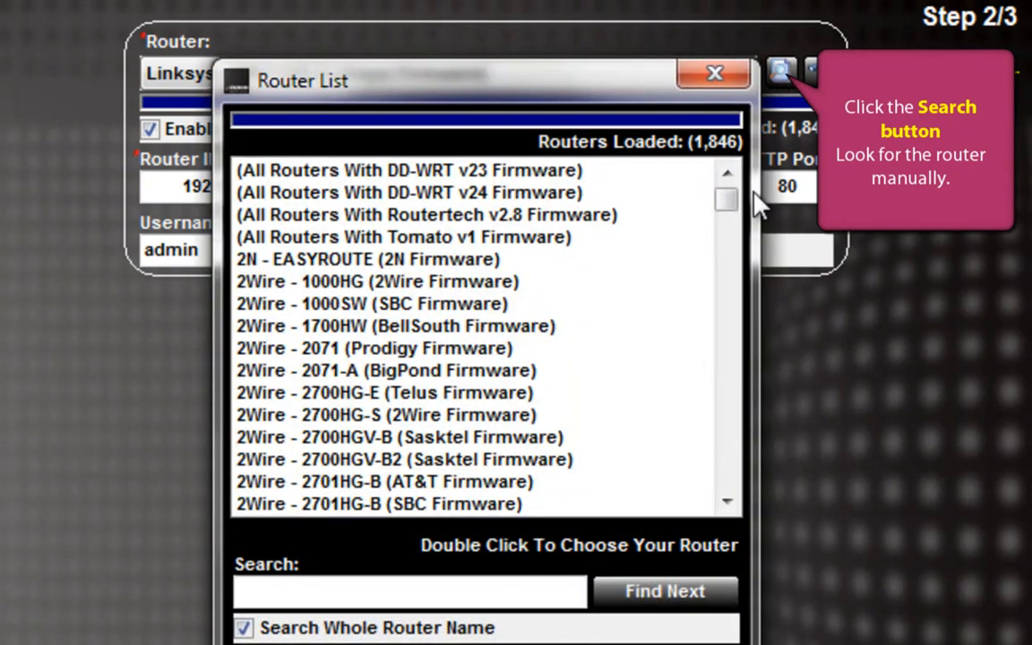
scroll(down, 3)
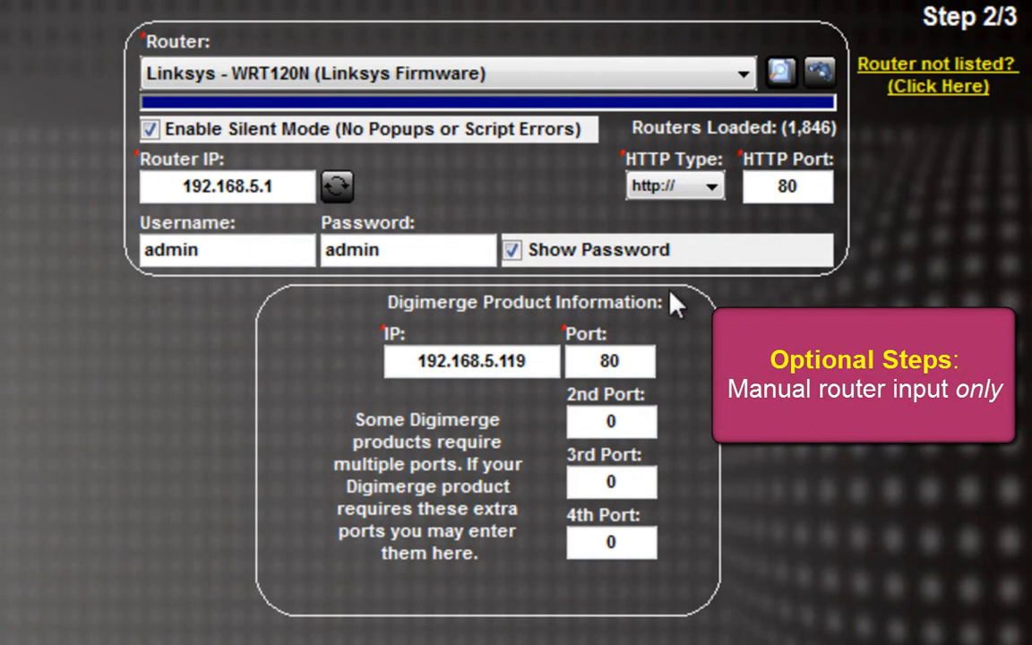
mouse_move(336, 188)
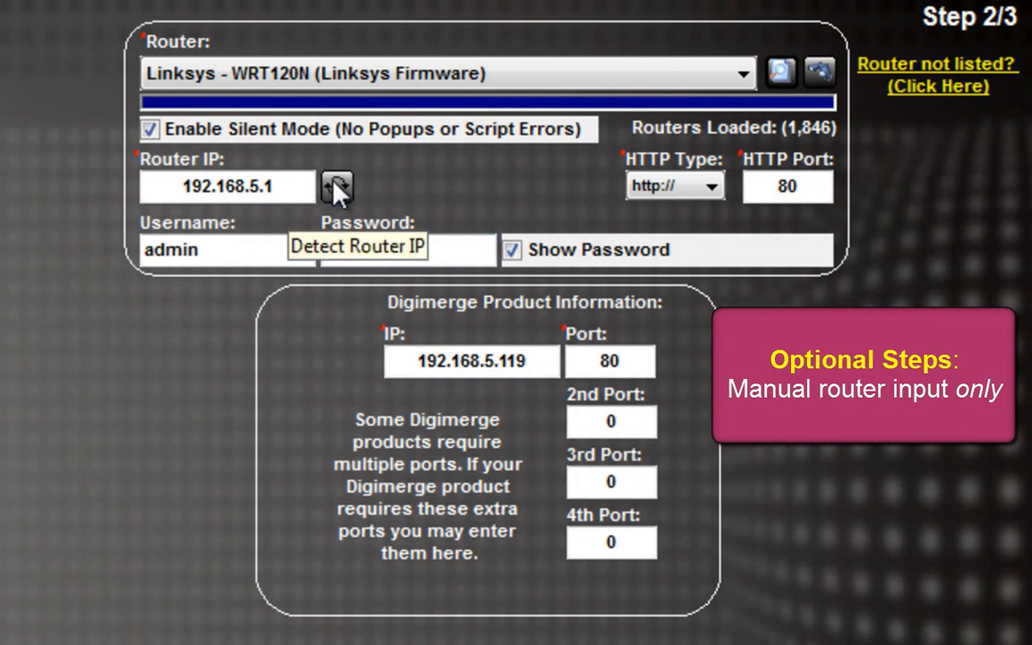
Detect and accept gateway 192.168.5.1 as router IP, with the device at 192.168.5.119 port 80.
click(336, 188)
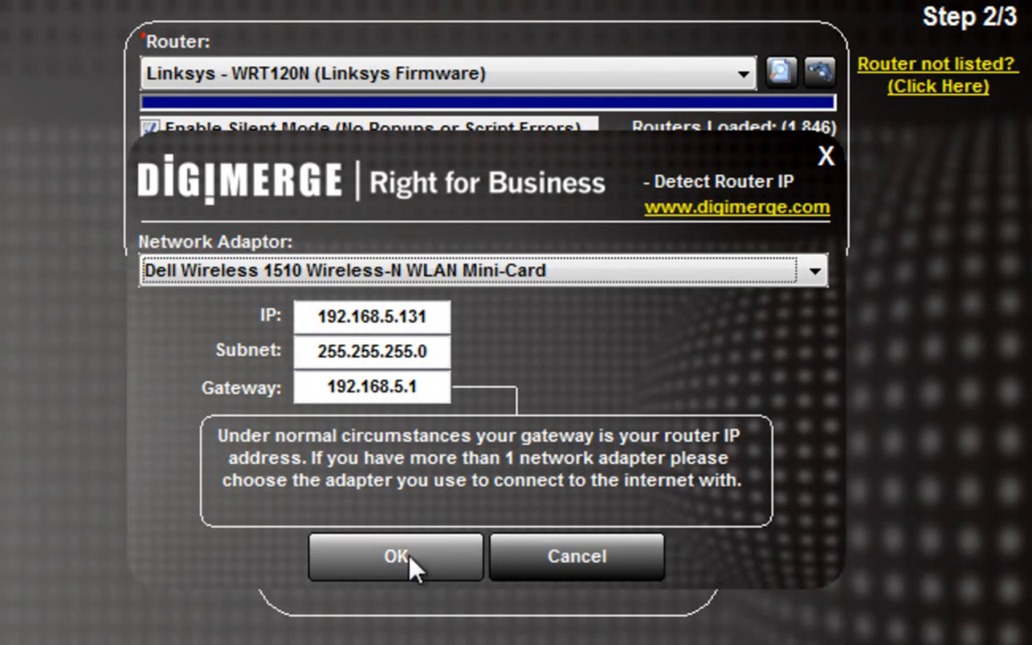
click(394, 555)
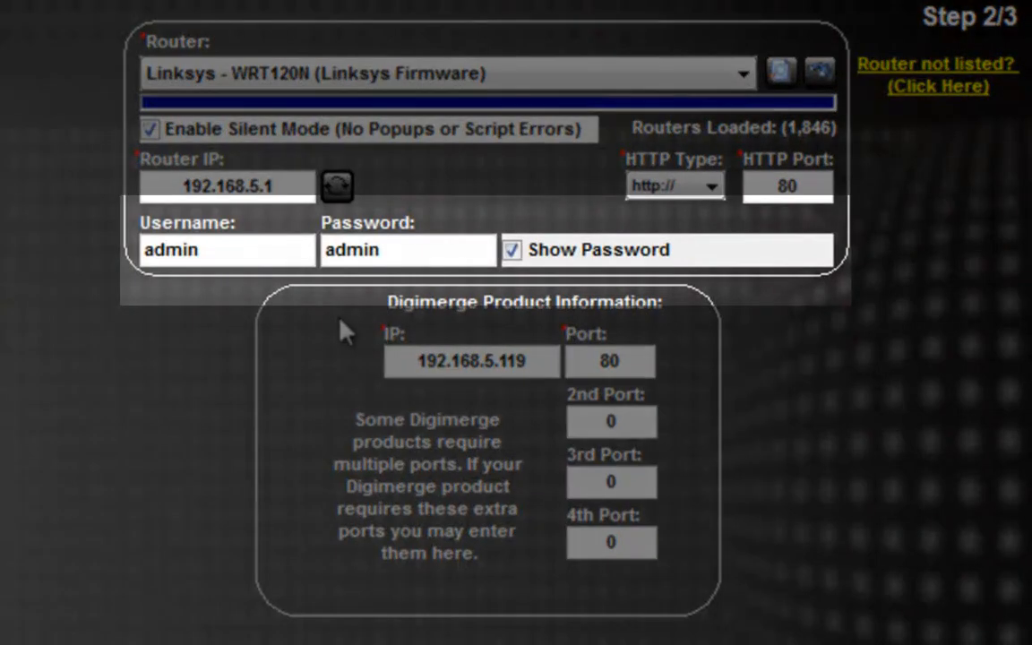
click(407, 249)
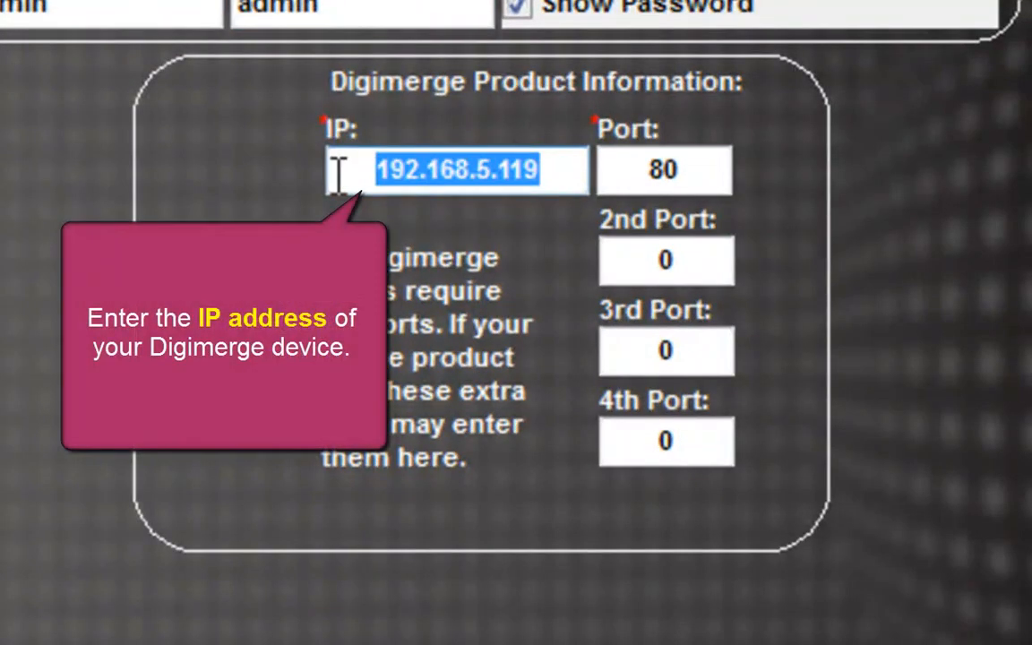
mouse_move(573, 177)
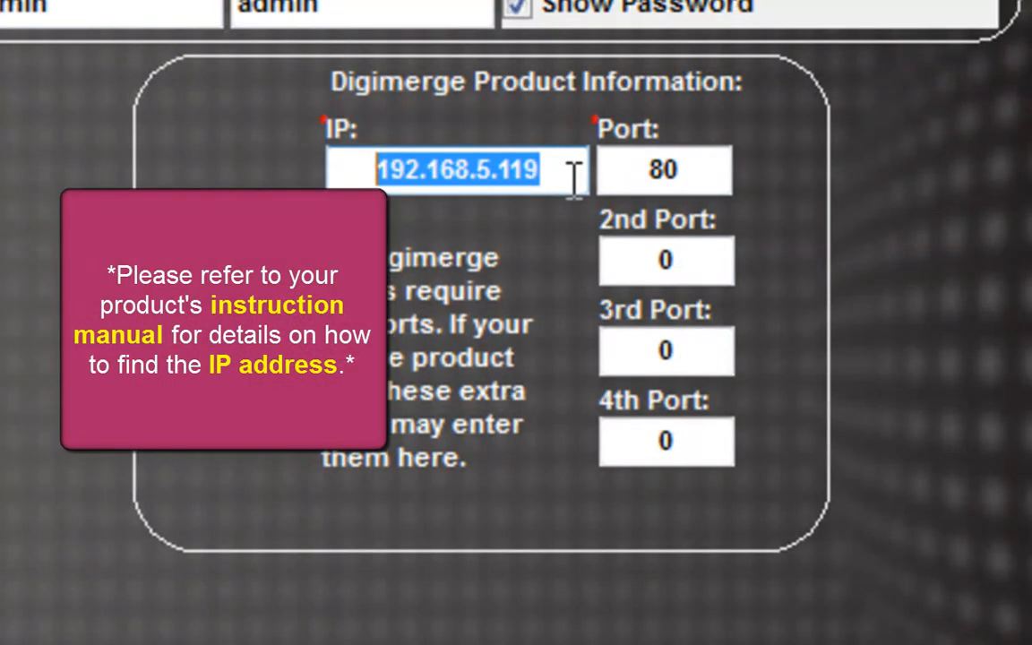
click(663, 170)
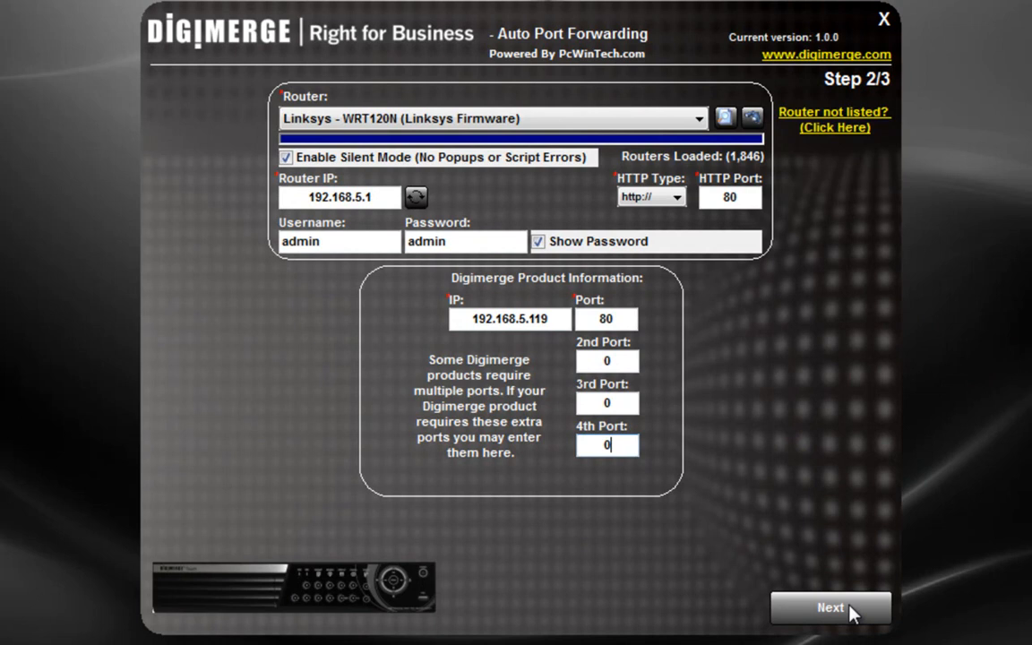
Run Update Router from Step 3/3 and sign in to the WRT120N with the router password.
click(830, 607)
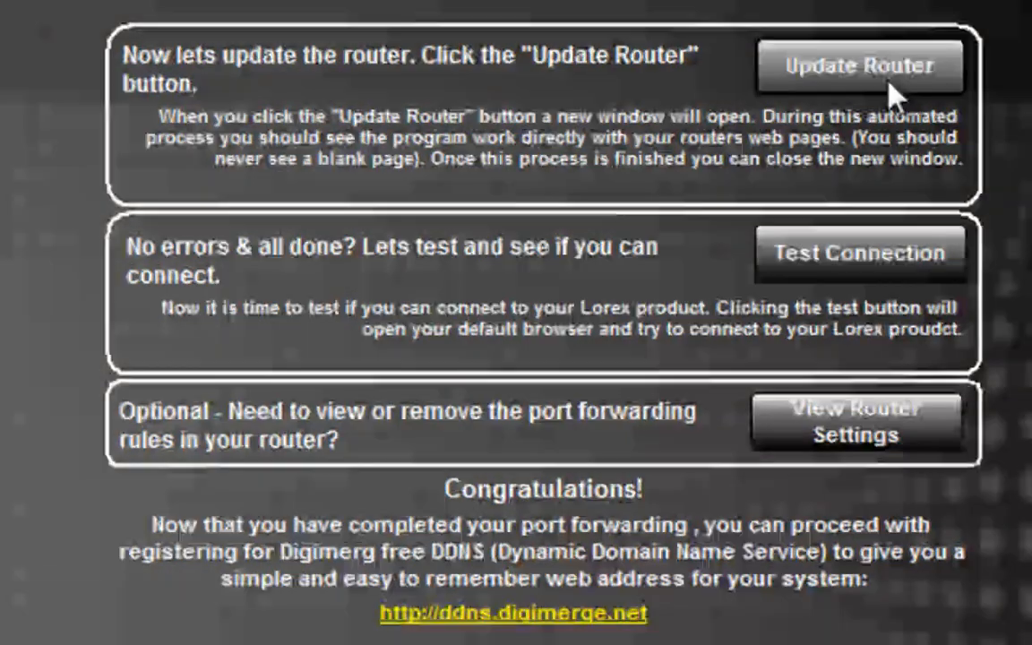
click(858, 66)
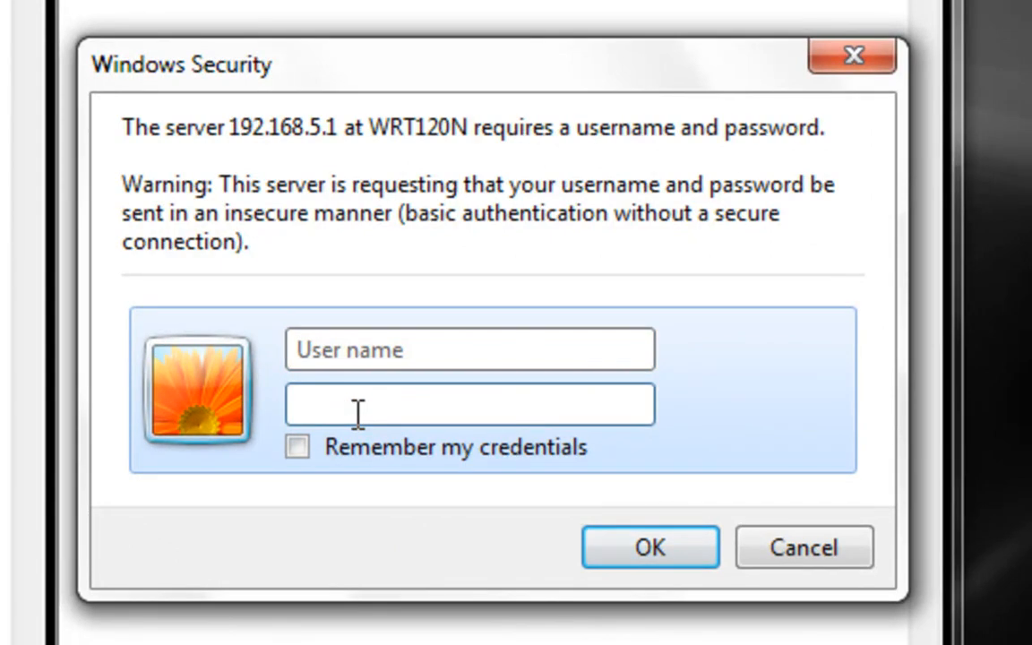
text(password)
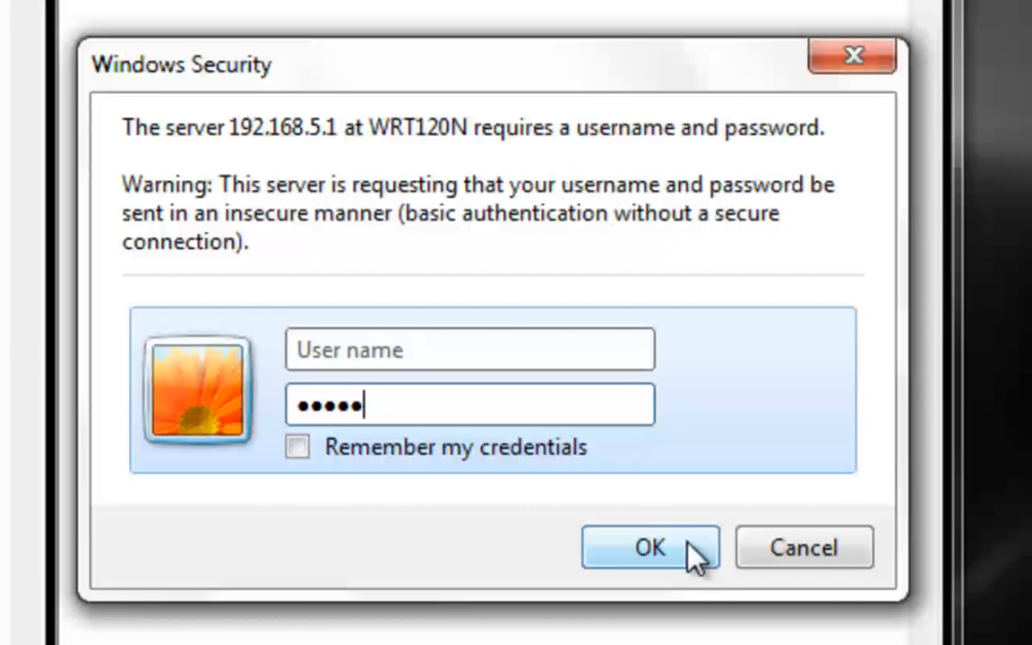
click(649, 548)
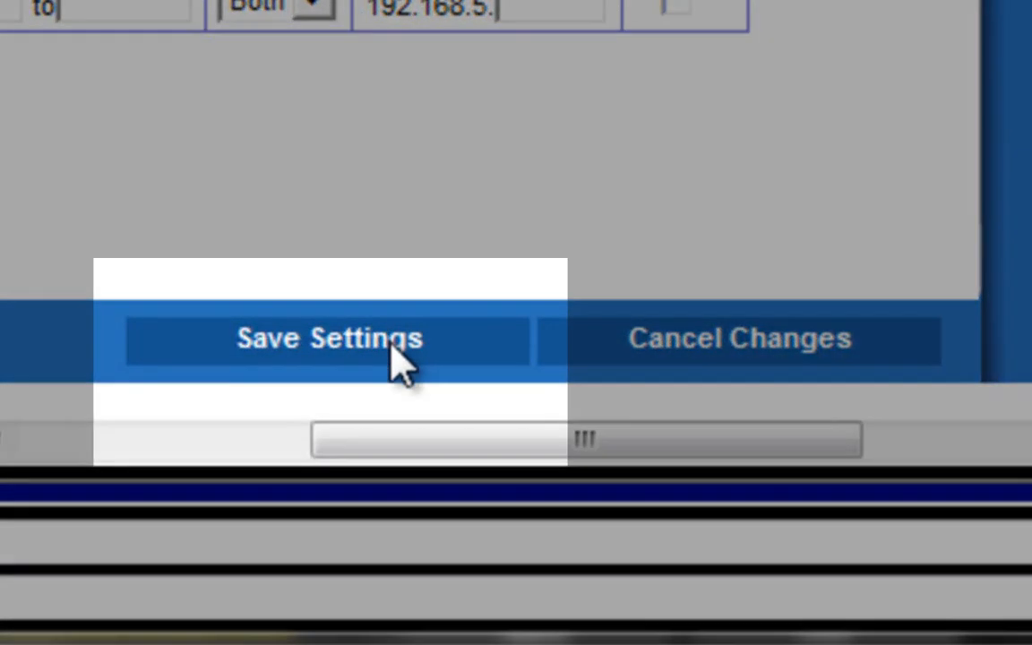
Save the Digimerge port range forwarding rules on the router and close the Job Status window.
click(327, 339)
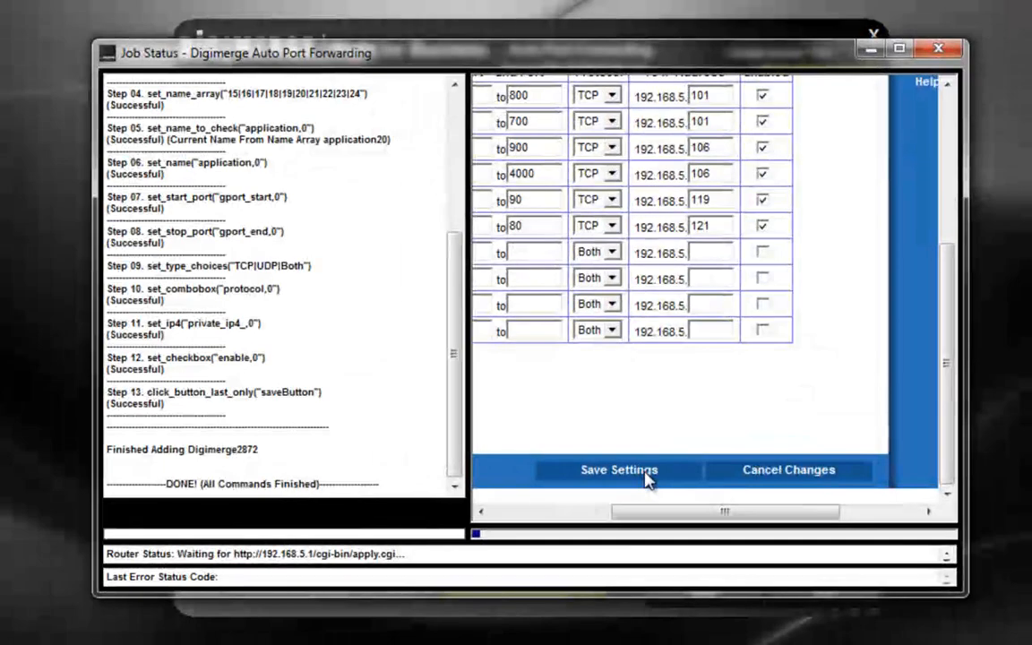
click(618, 469)
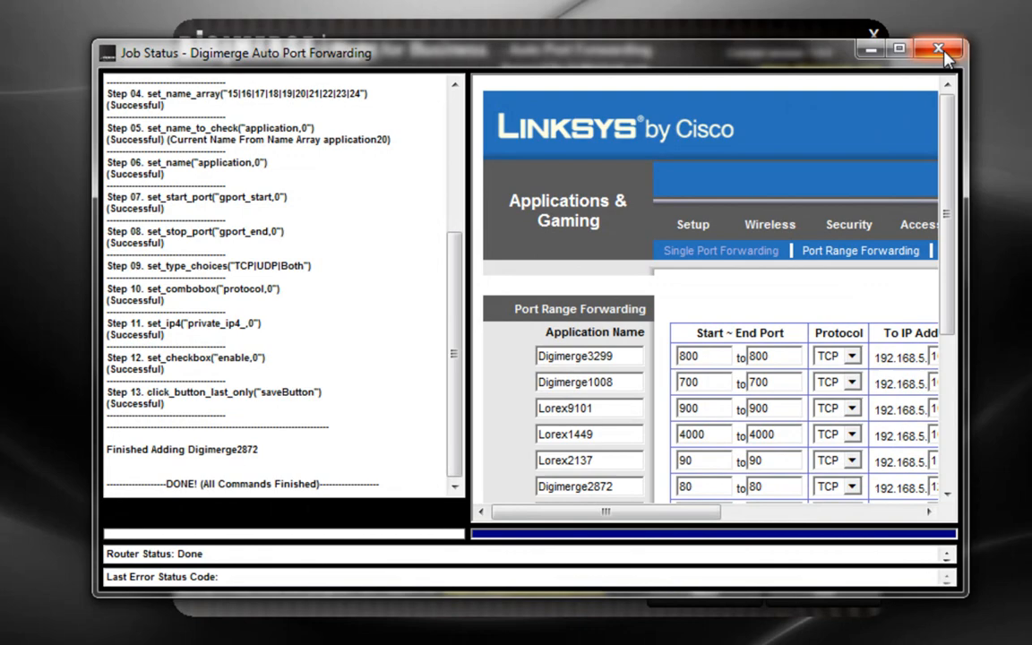
click(939, 48)
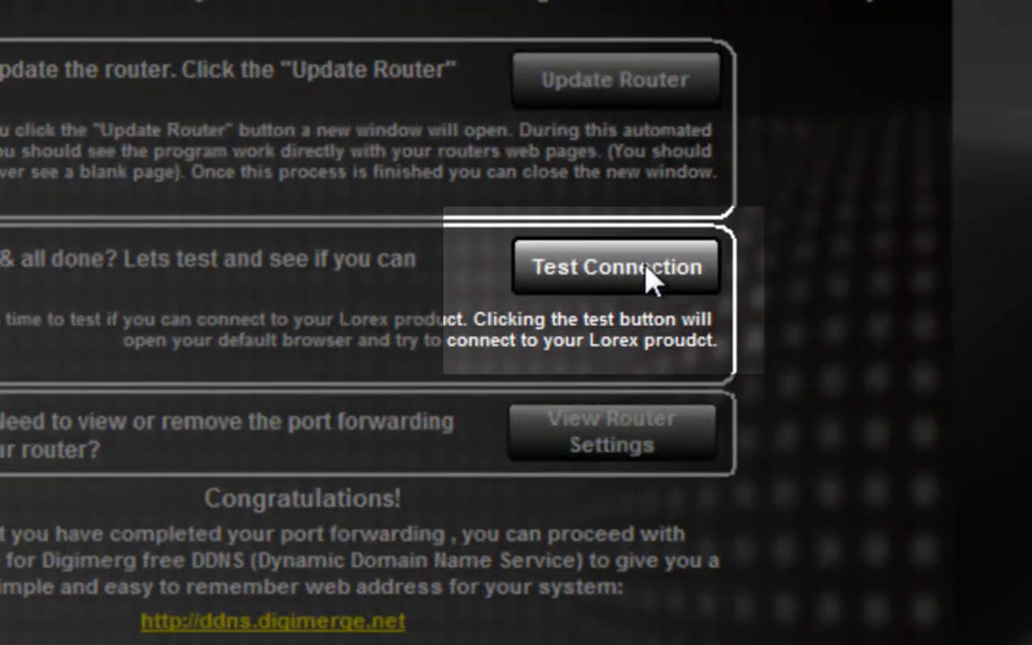
Test the connection and log in to the device at 192.168.5.119 to reach its Web Viewer page.
click(616, 265)
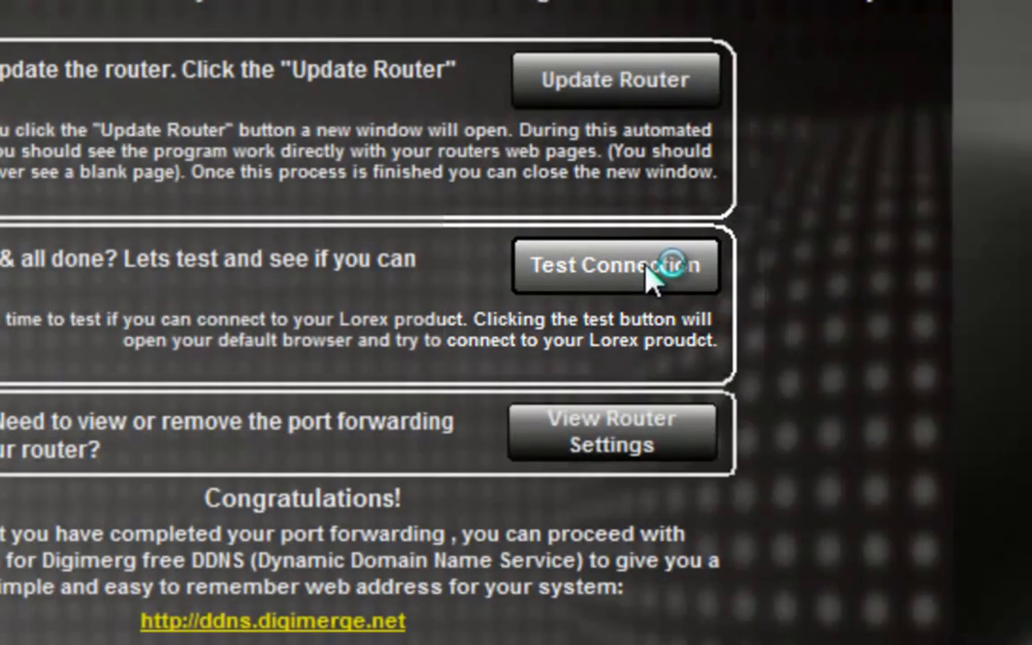
click(616, 265)
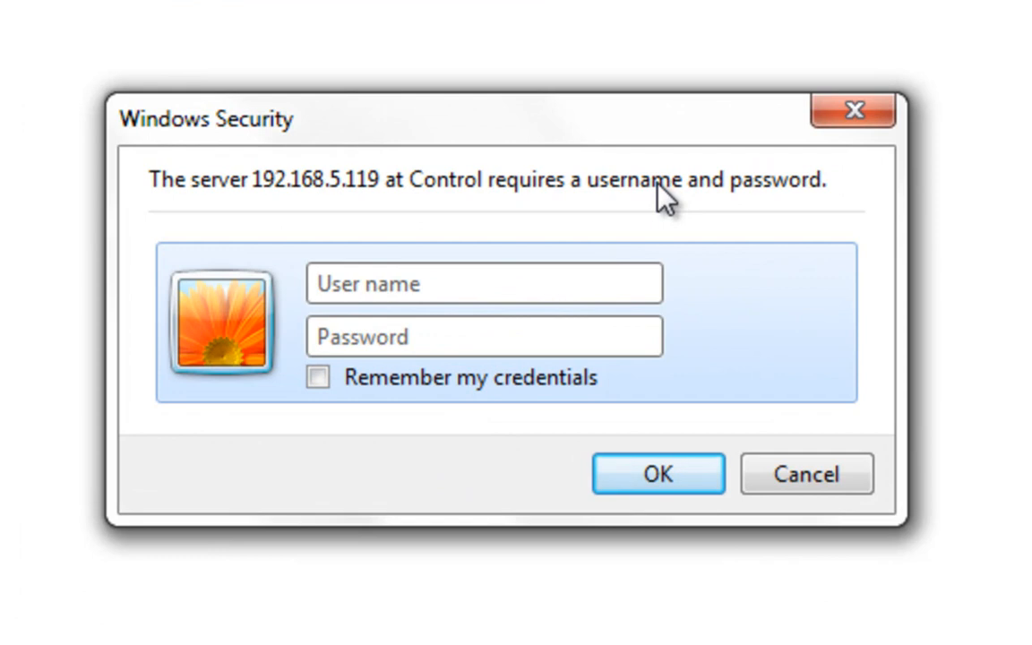
click(483, 337)
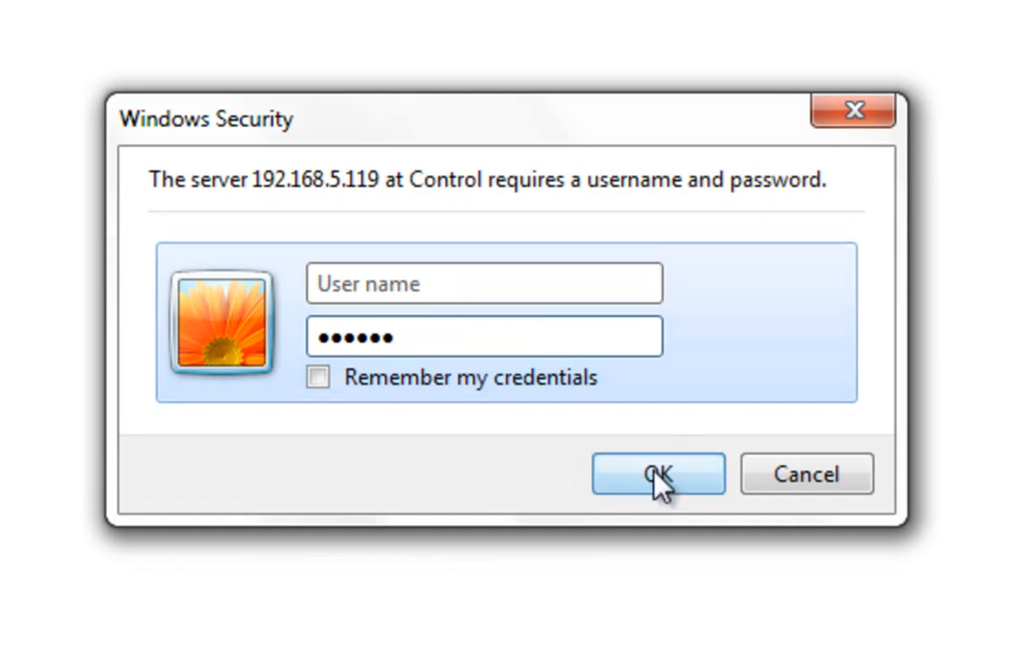
click(657, 473)
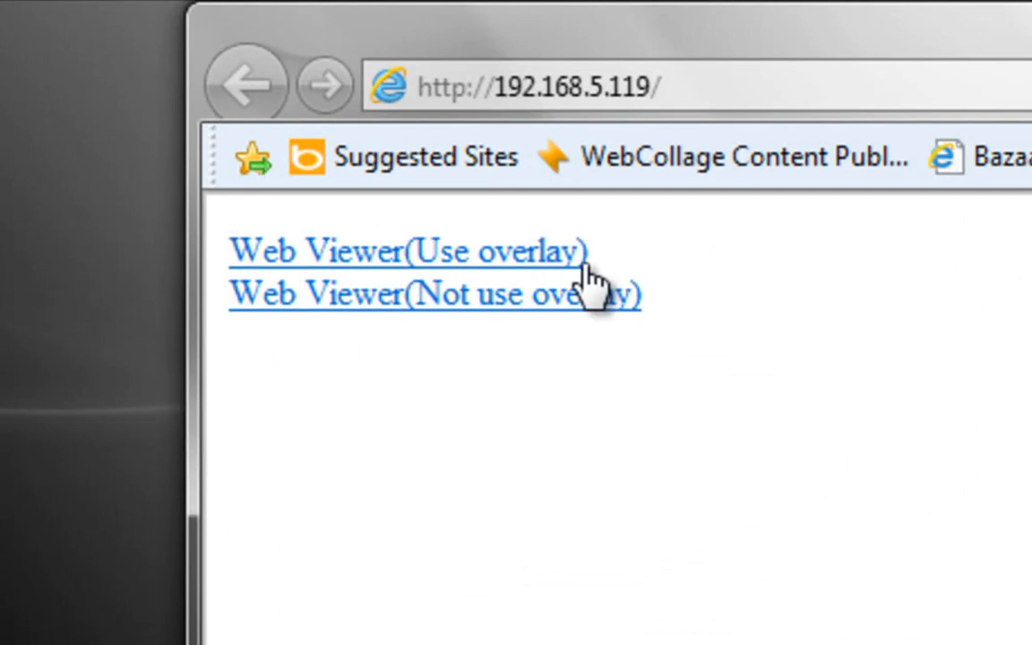
Install the Web CMS OCX add-on in Internet Explorer and show the DVR live camera grid.
click(409, 250)
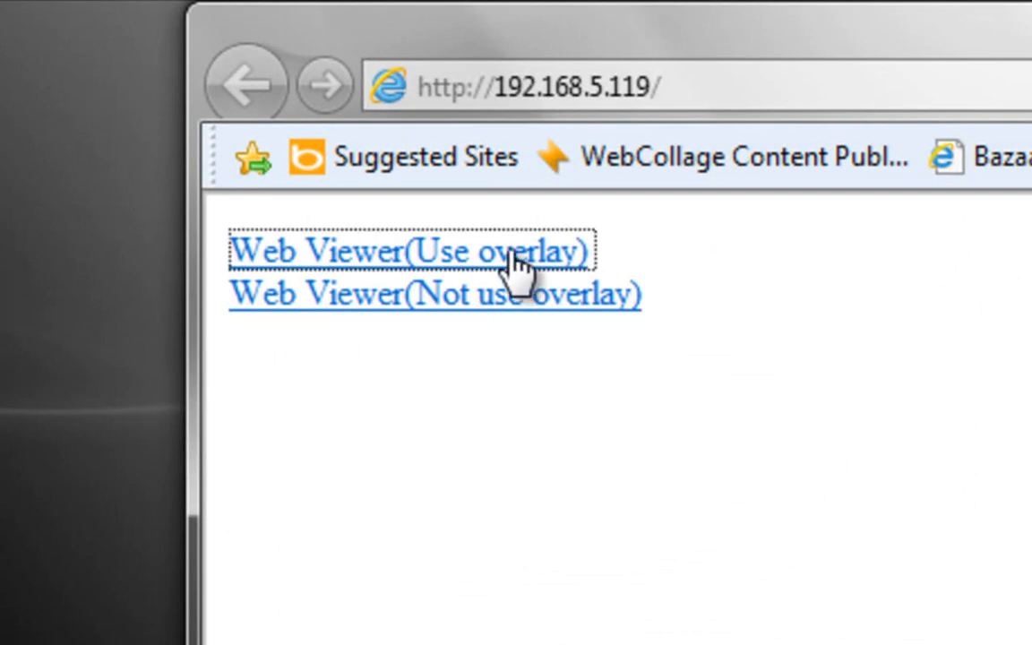
click(408, 251)
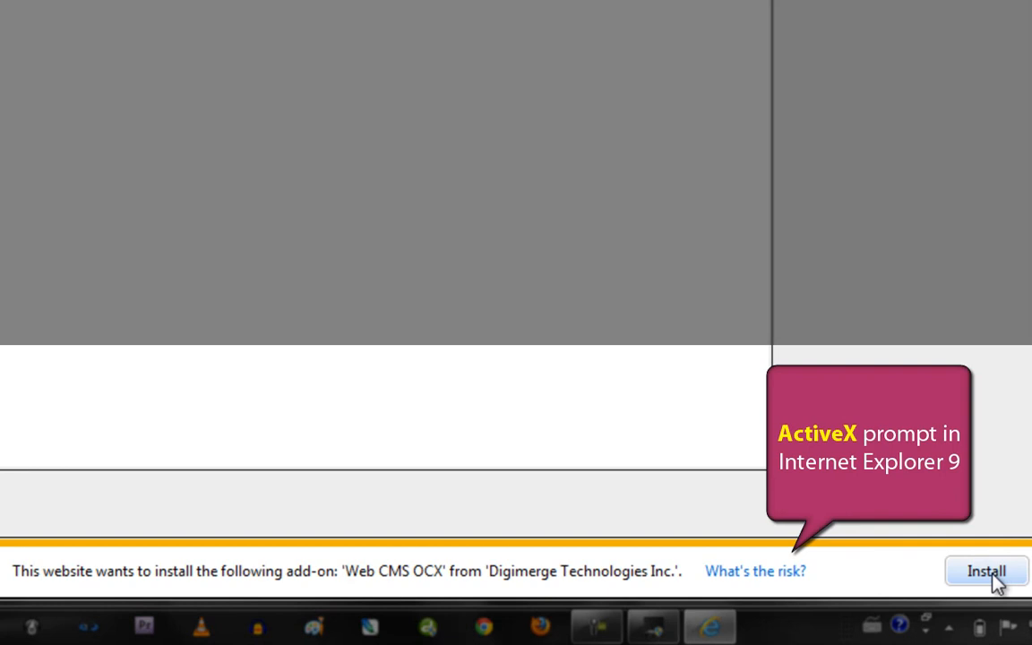
click(985, 570)
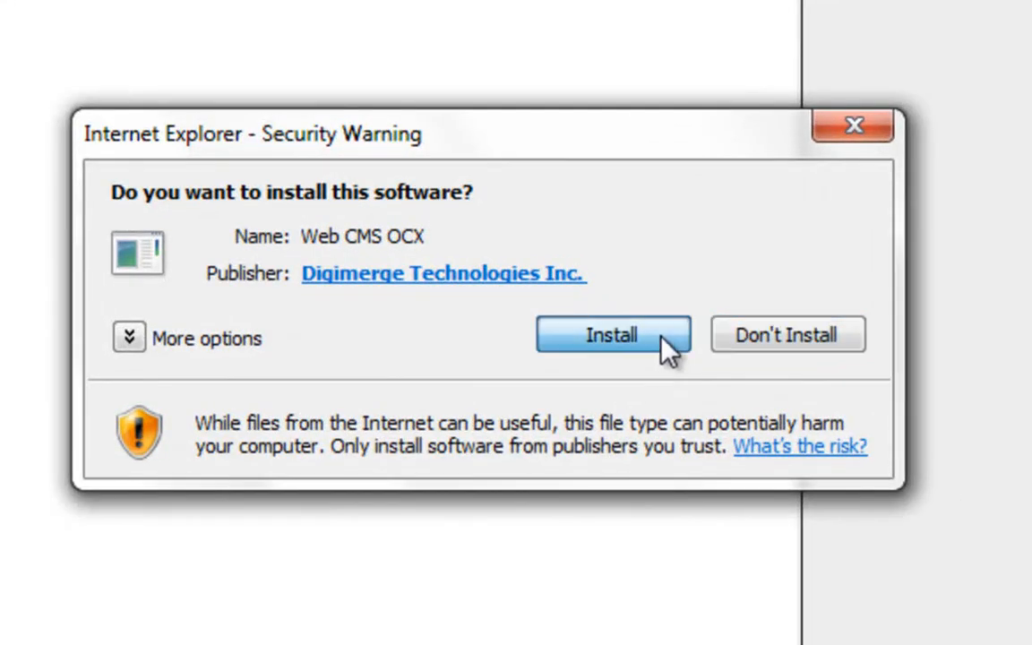
click(613, 335)
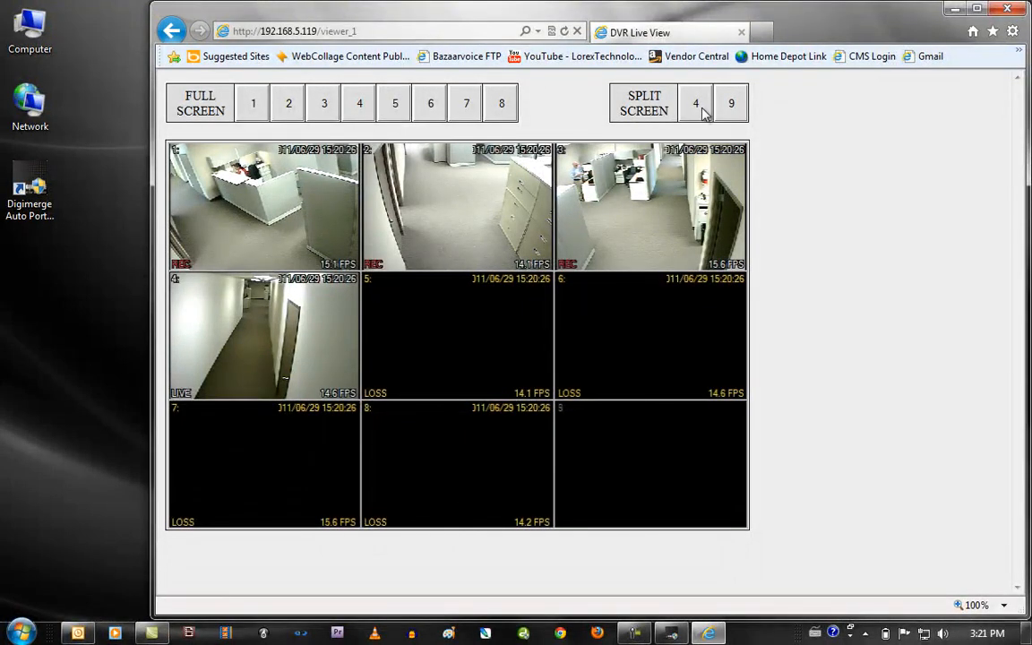
click(694, 102)
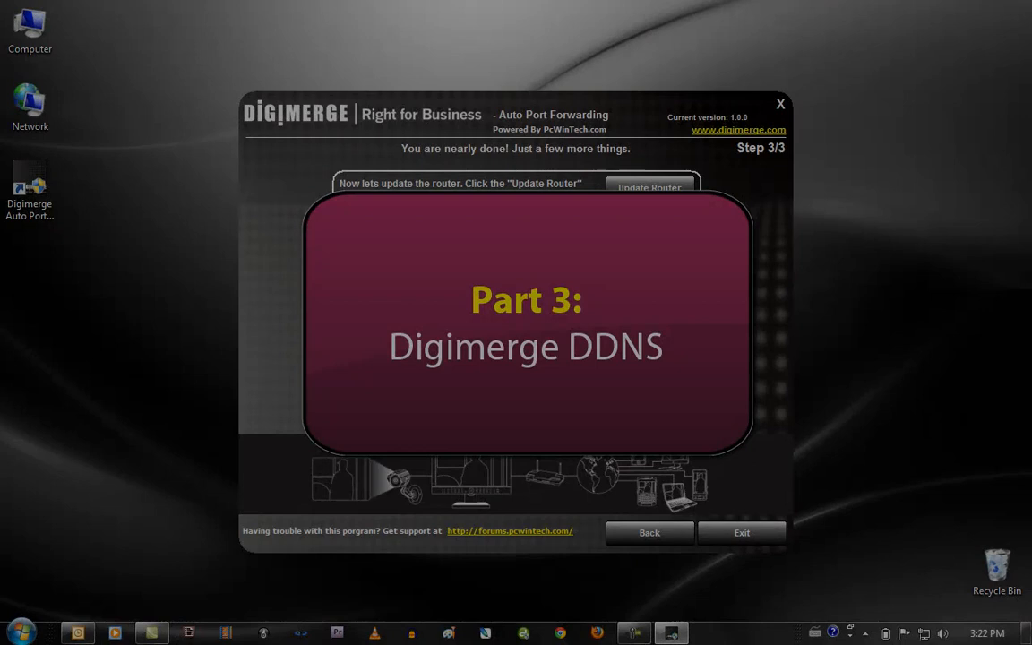
mouse_move(1012, 18)
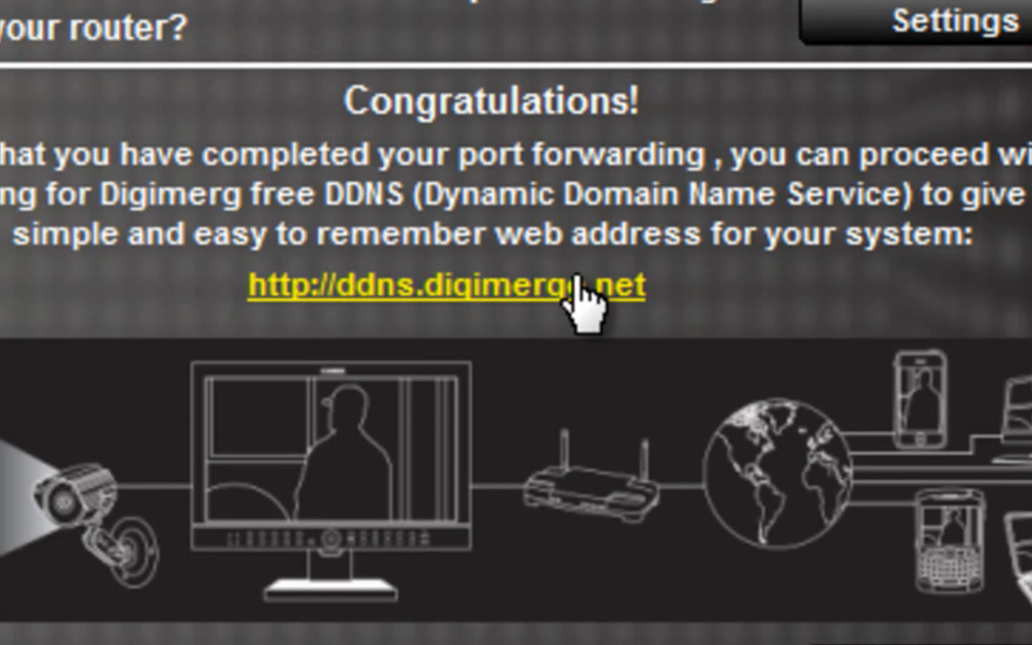
click(447, 286)
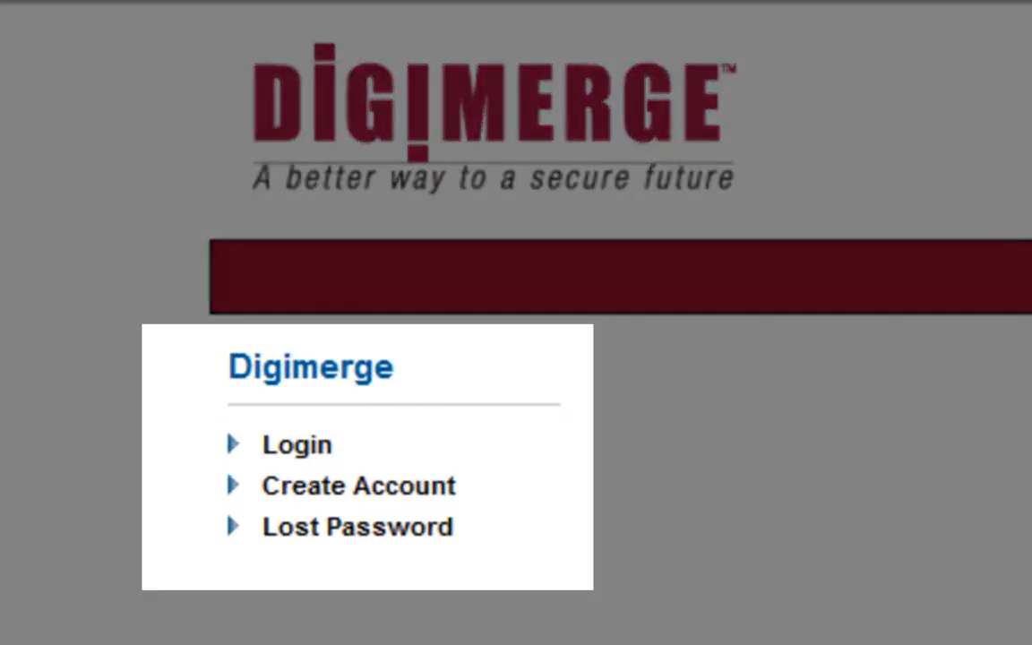
mouse_move(555, 533)
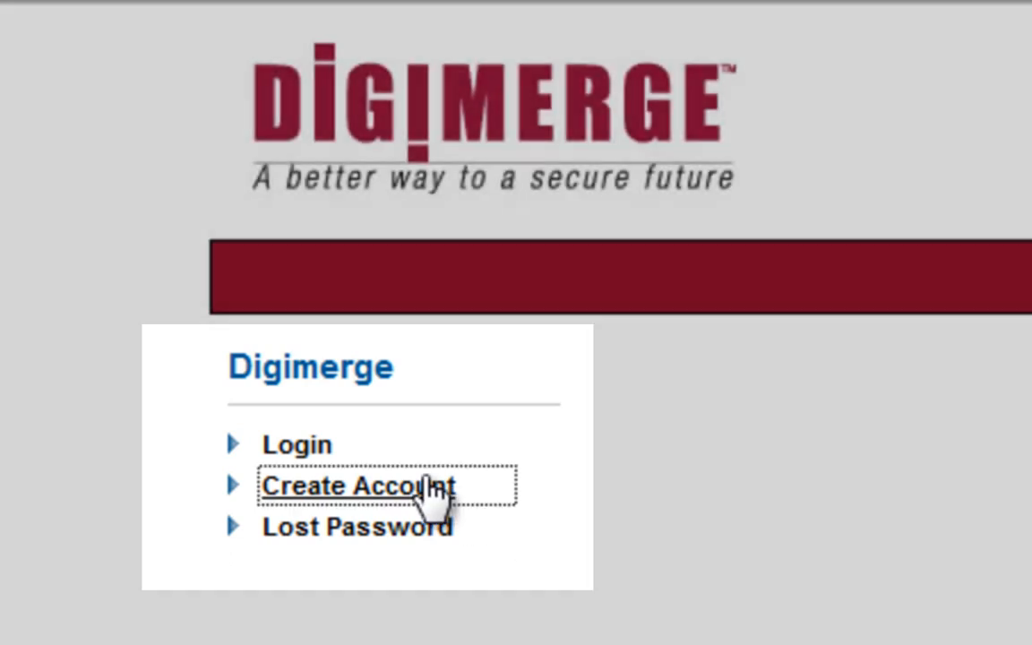
Start a new DDNS account and fill e-mail 'tom', password, names, California region and Pacific timezone.
click(357, 486)
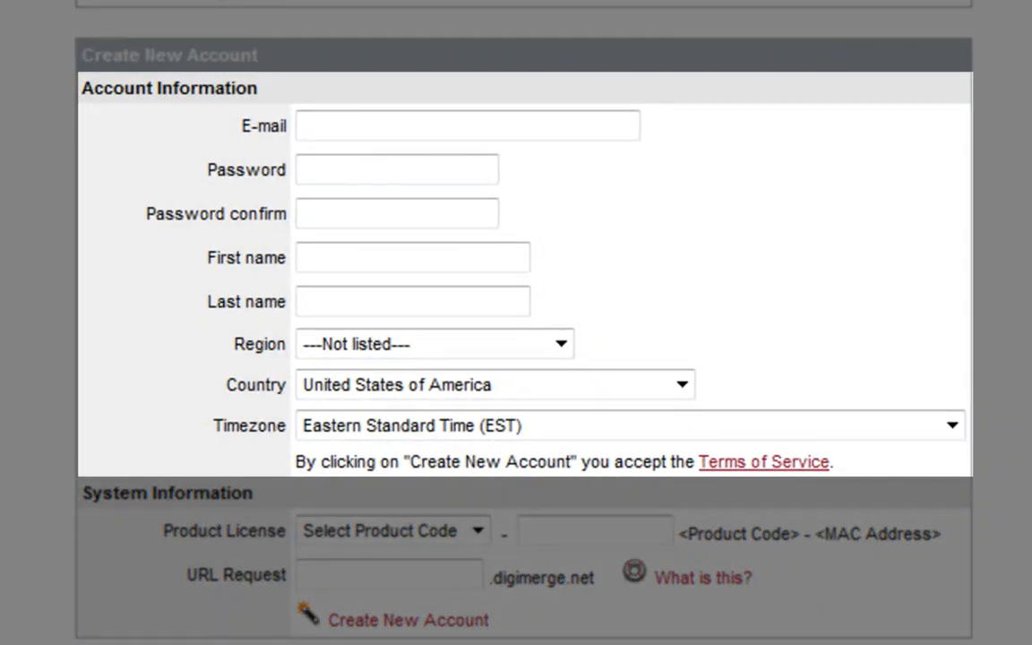
mouse_move(799, 114)
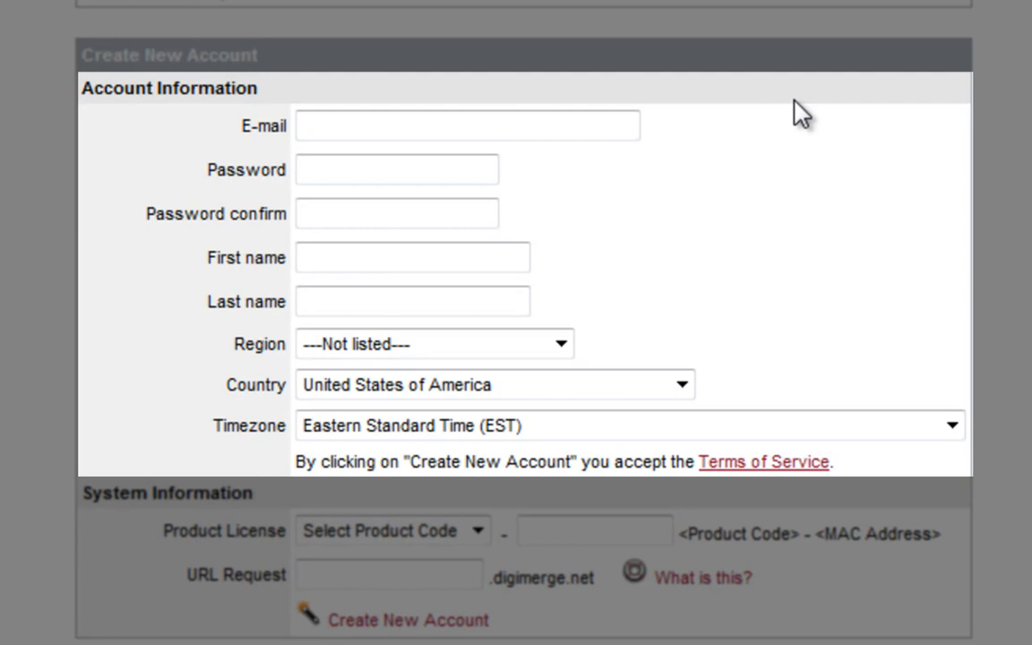
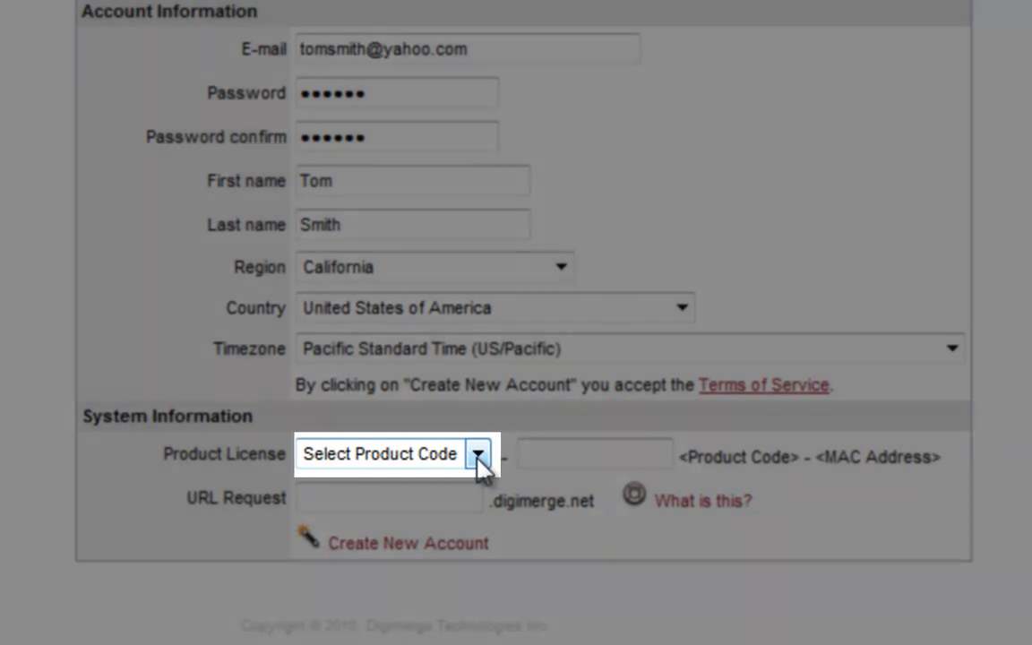
Select product code DH100-200 in the Product License list.
click(480, 455)
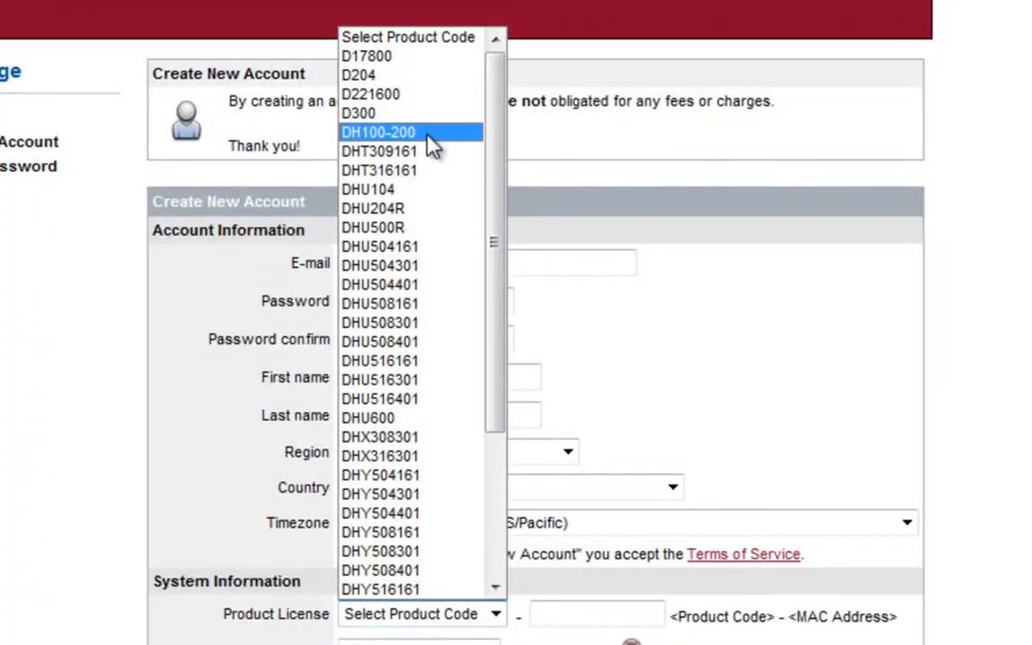
click(376, 133)
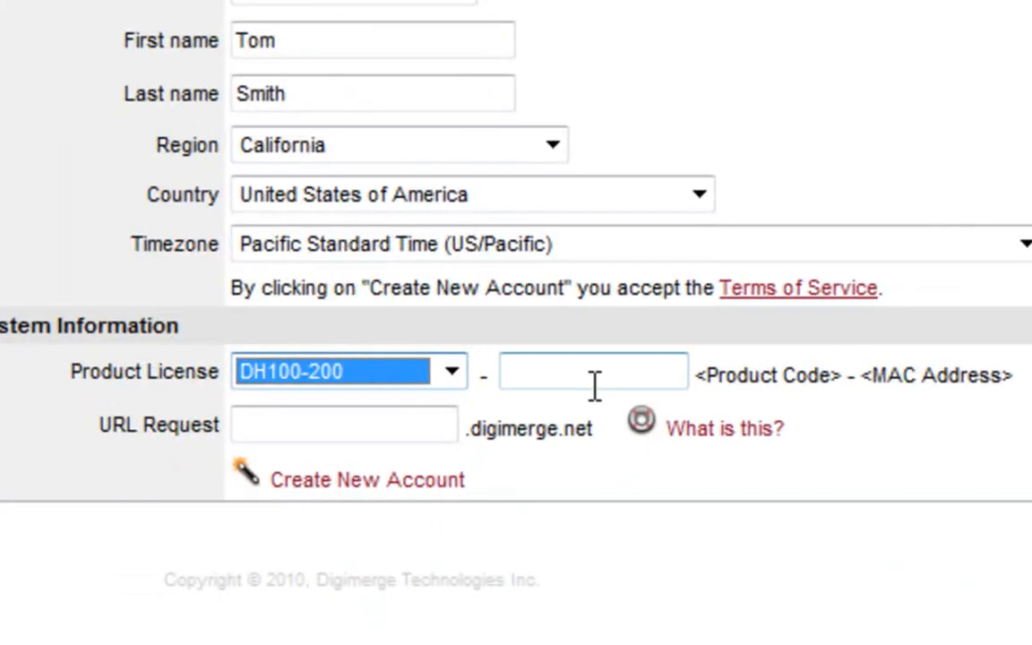
Enter the DVR's MAC address 00C8F459EFE8 in the form.
click(591, 370)
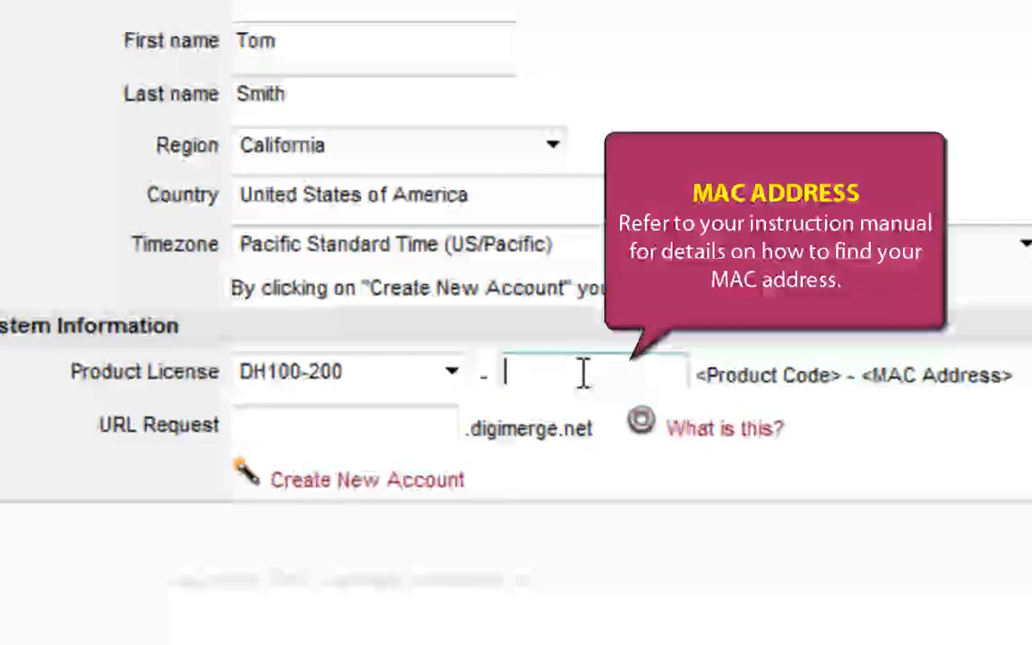
text(00C8)
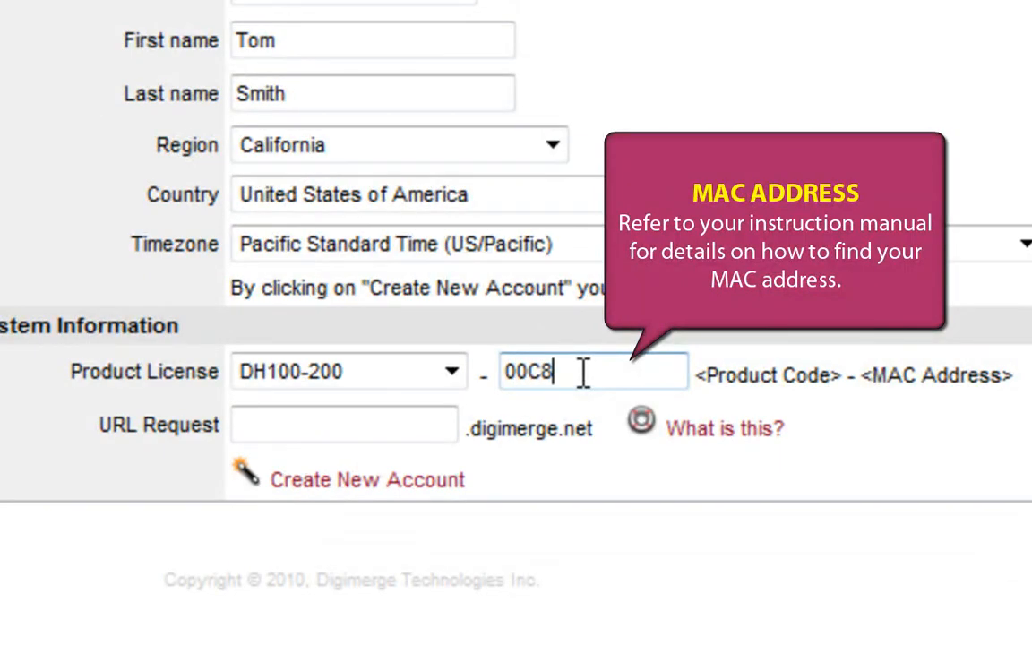
text(F)
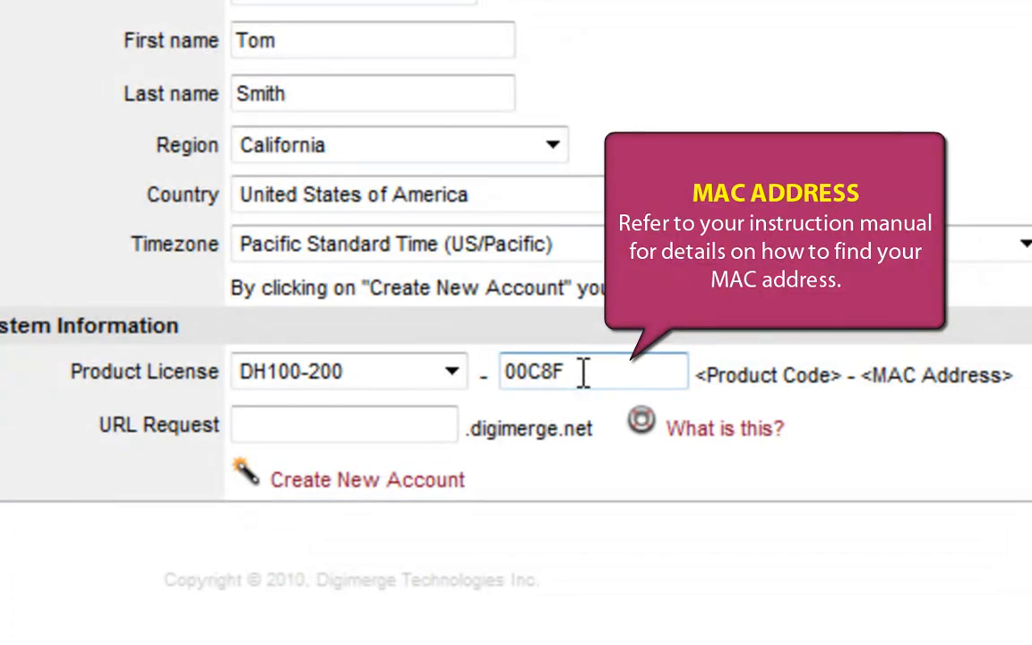
text(459)
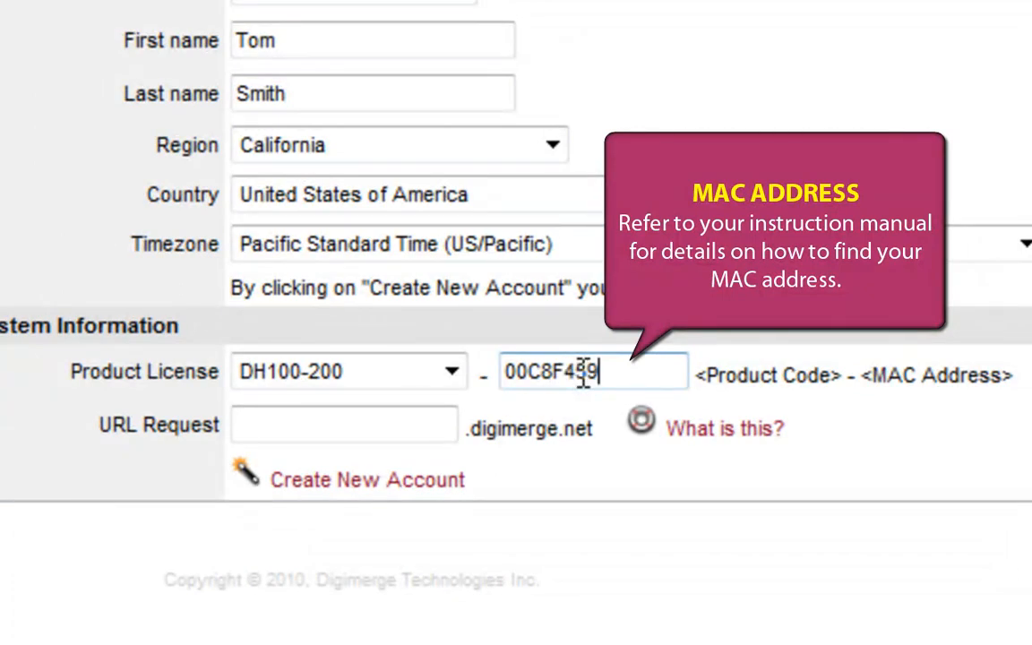
text(EF)
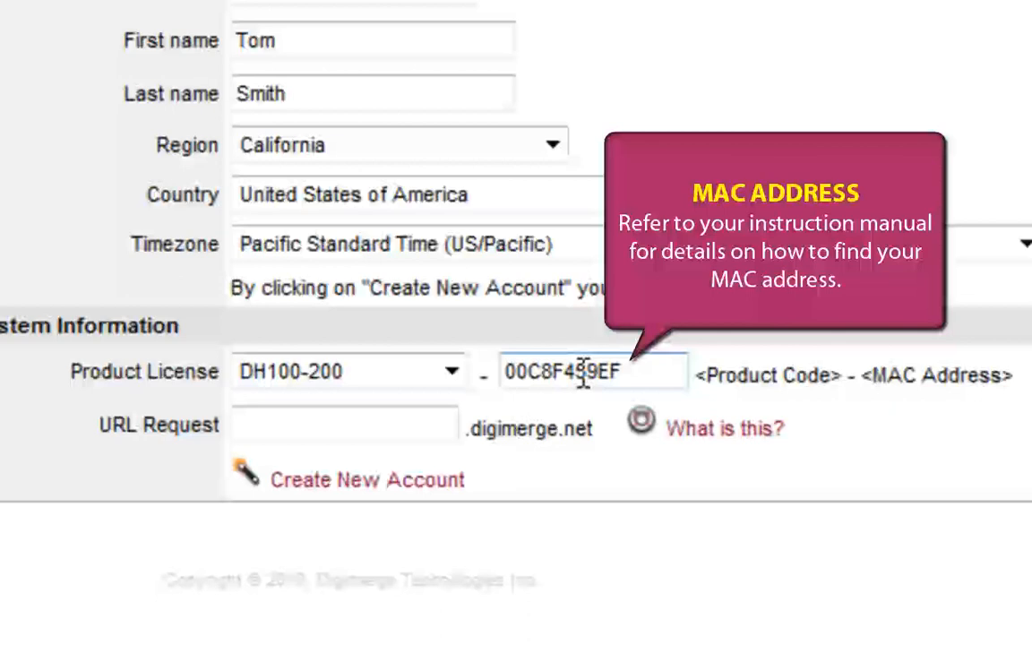
text(E8)
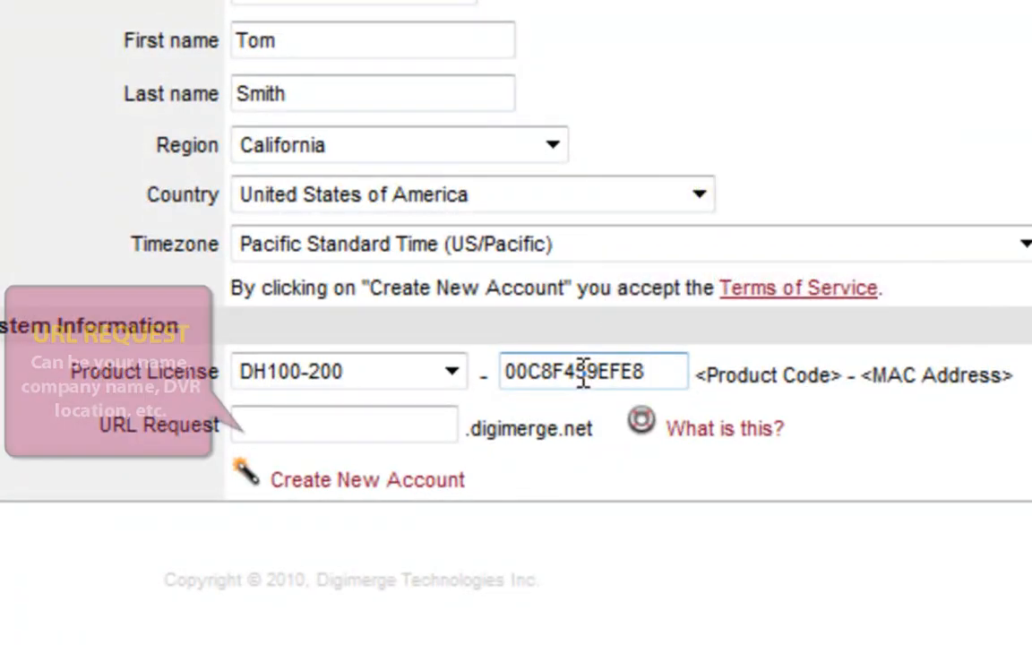
Enter URL request OFFICEDVR and submit Create New Account.
click(344, 423)
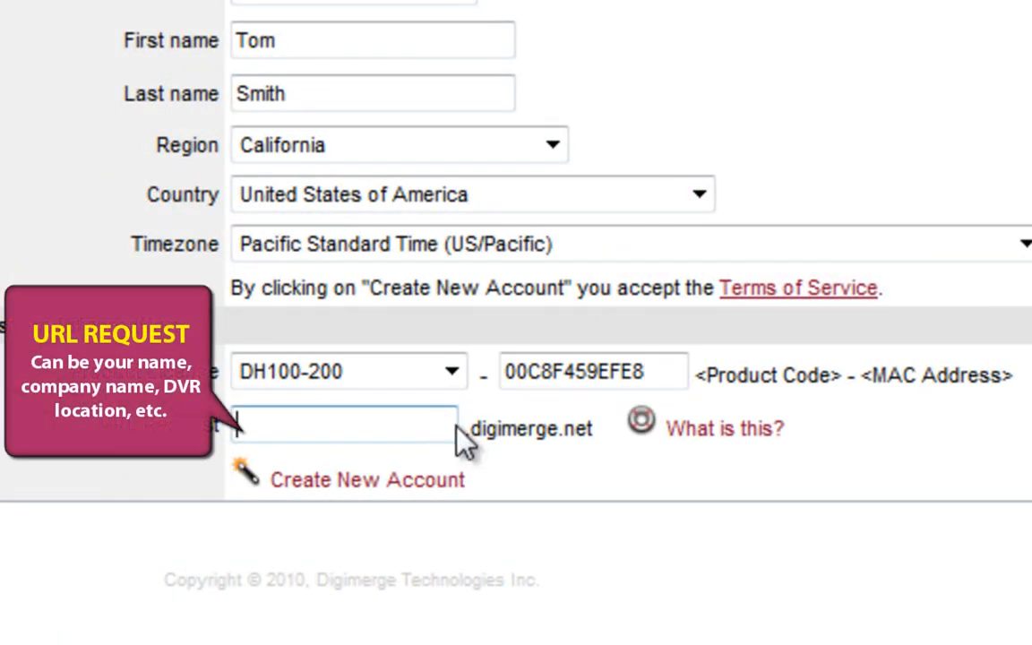
text(OFFICE)
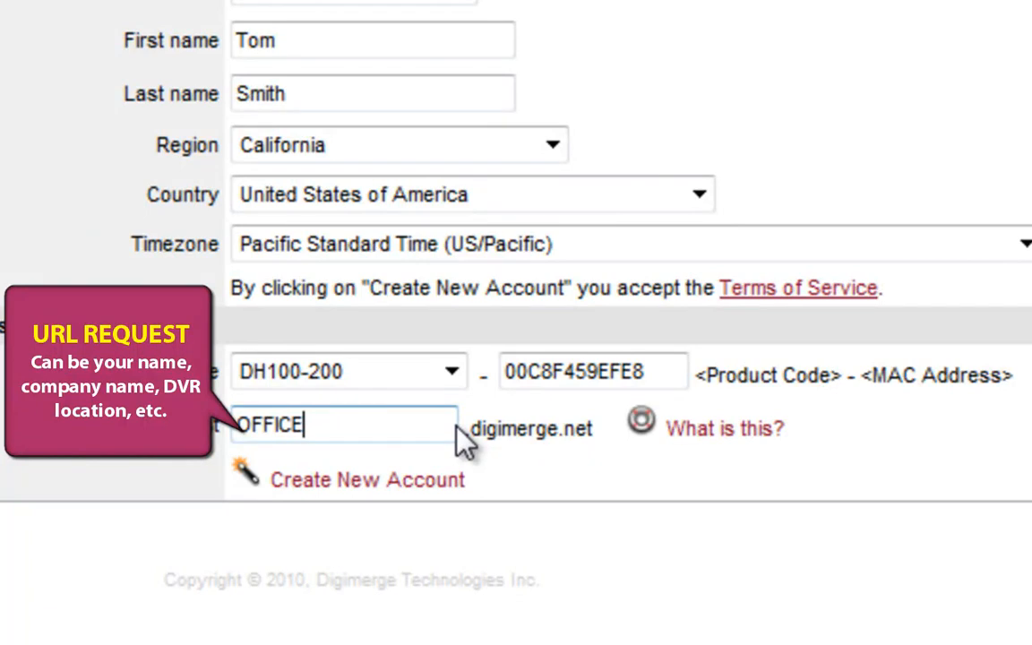
text(DVR)
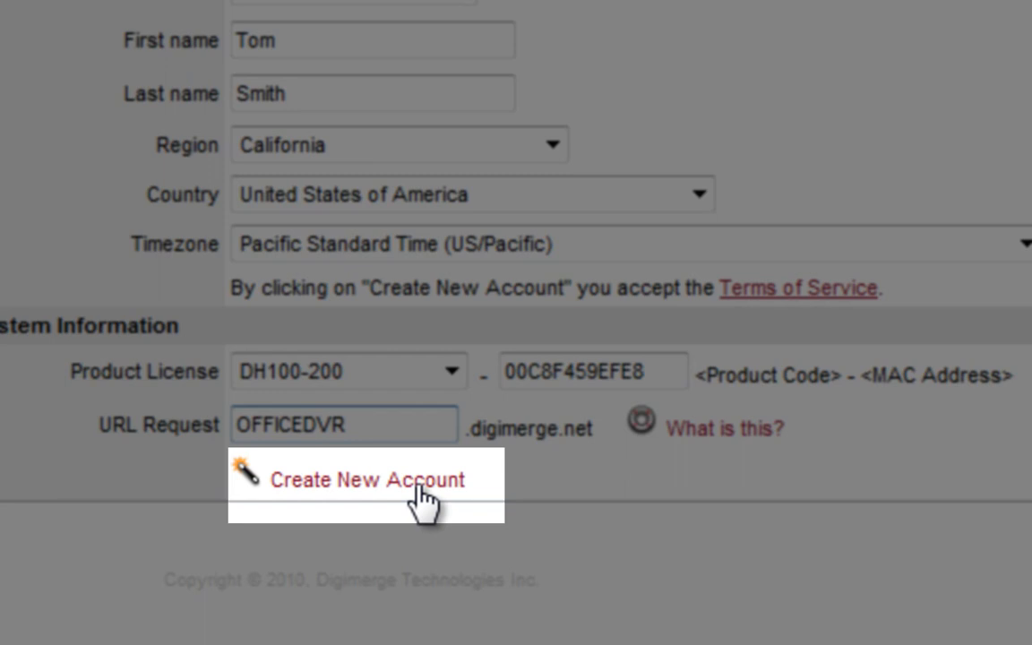
click(367, 480)
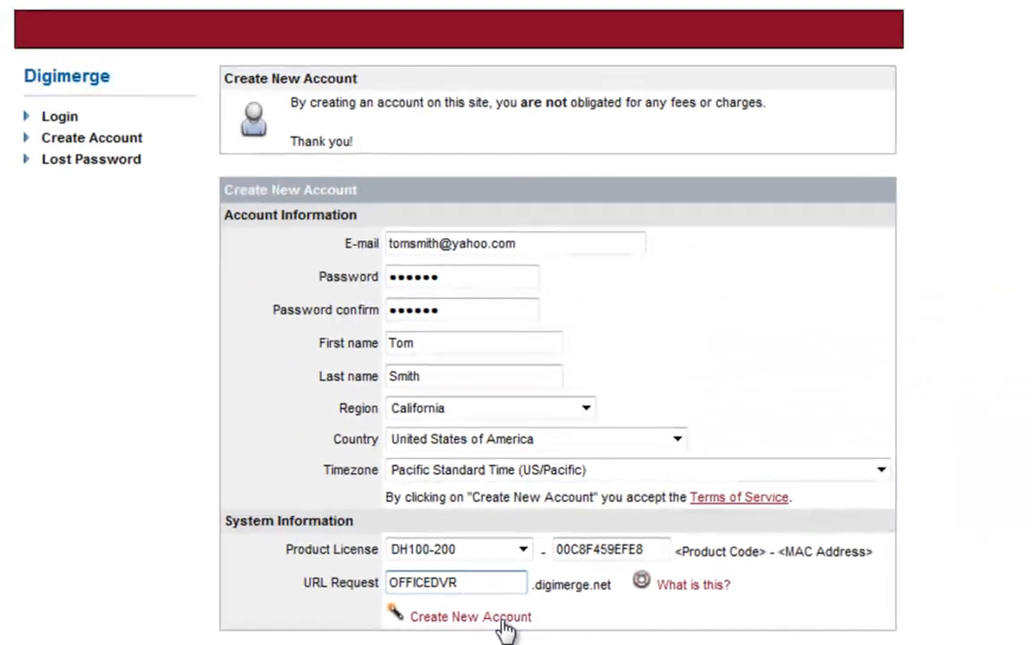
click(470, 617)
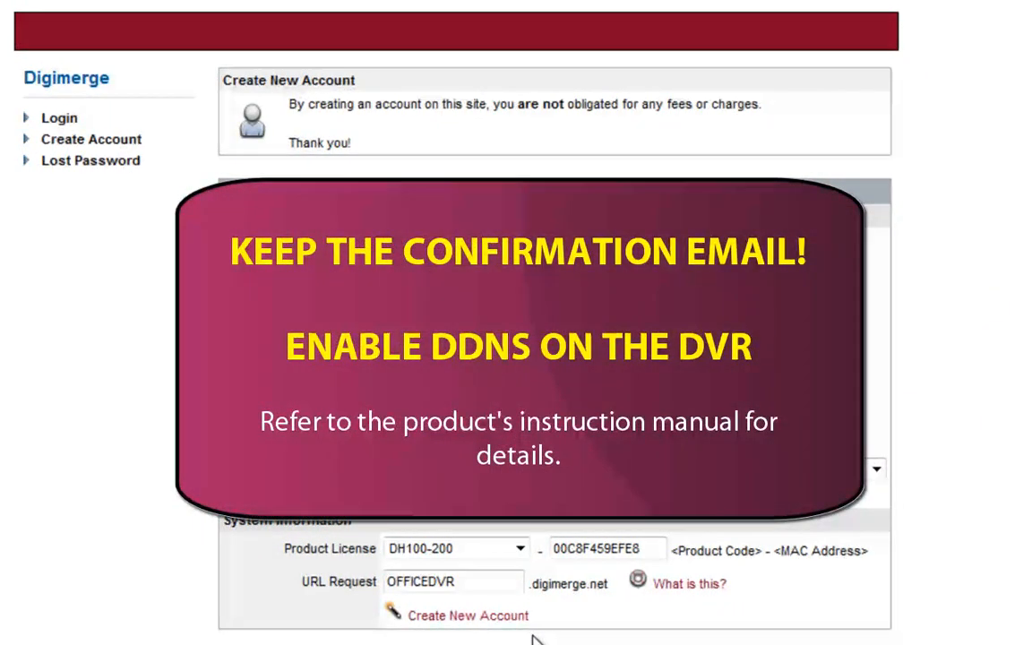